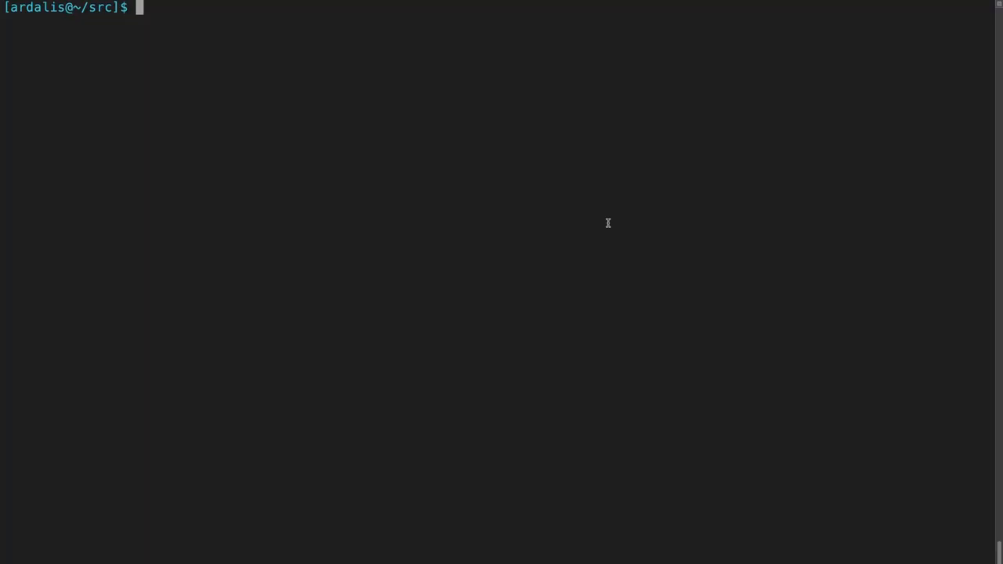
# - Git clone the eShopOnWeb GitHub repository, cd into eShopOnWeb and list it with ls -al
pyautogui.write('git')
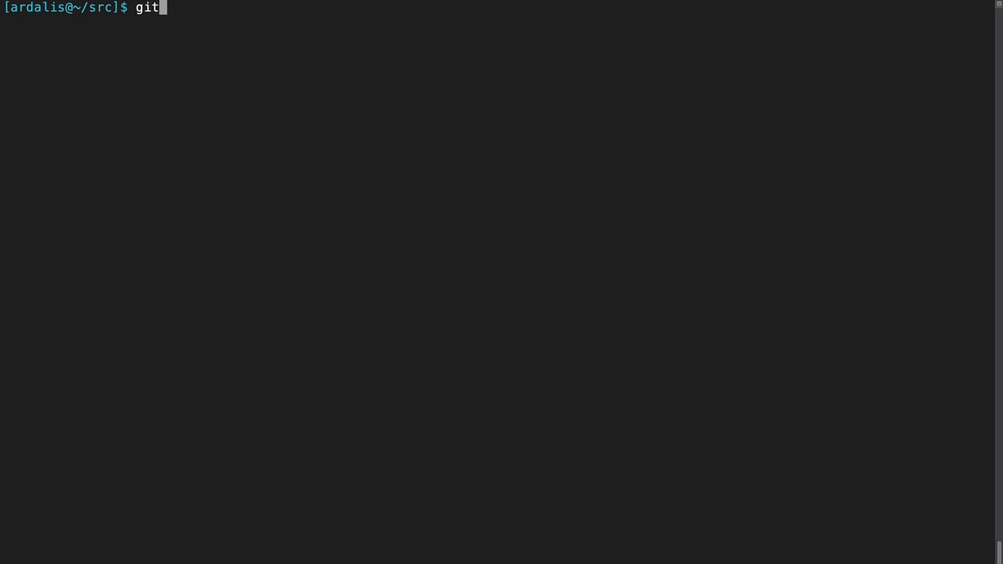
pyautogui.write('clone https://github.com/dotnet-architecture/eShopOnWeb.git')
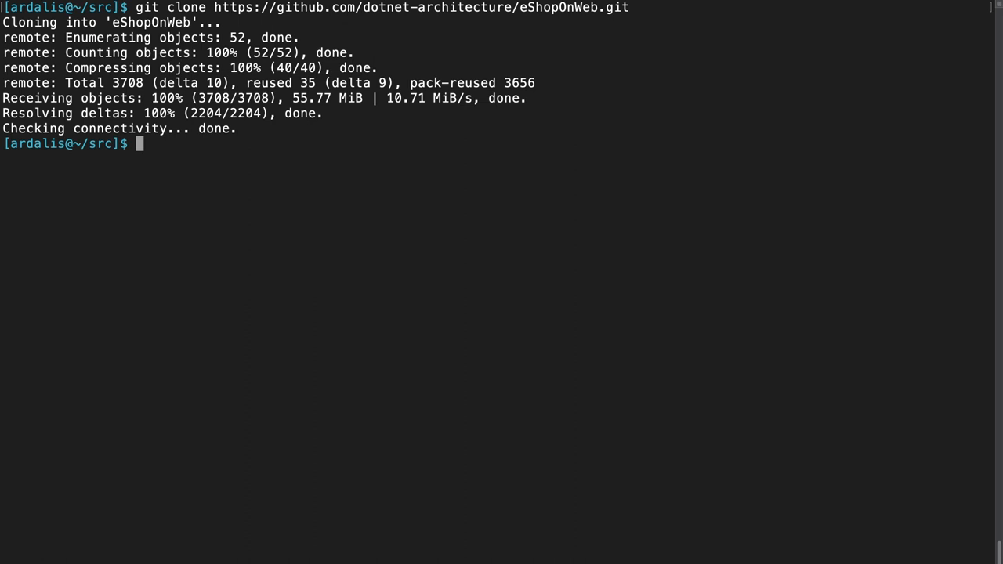
pyautogui.write('cd eShopOnWeb')
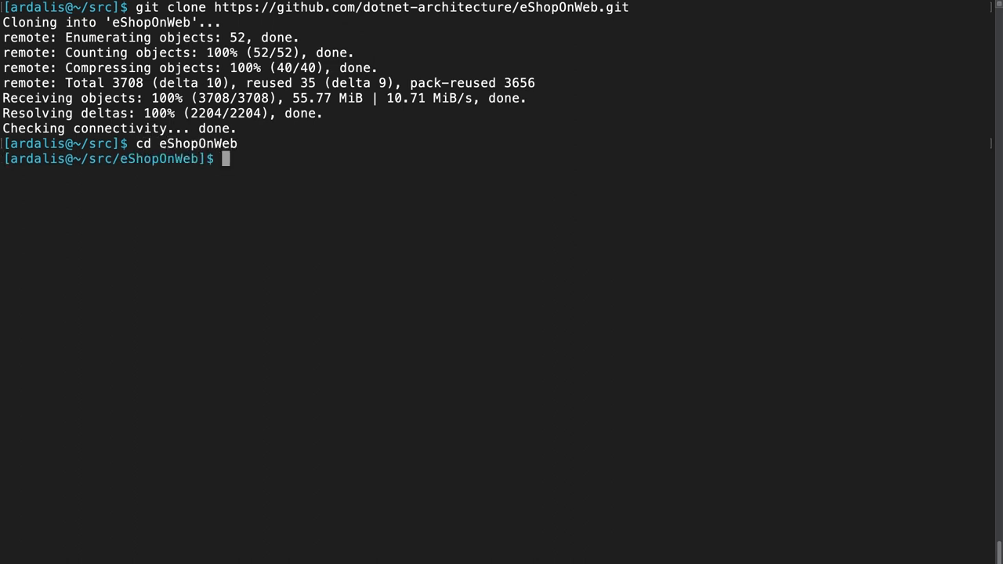
pyautogui.write('ls -al')
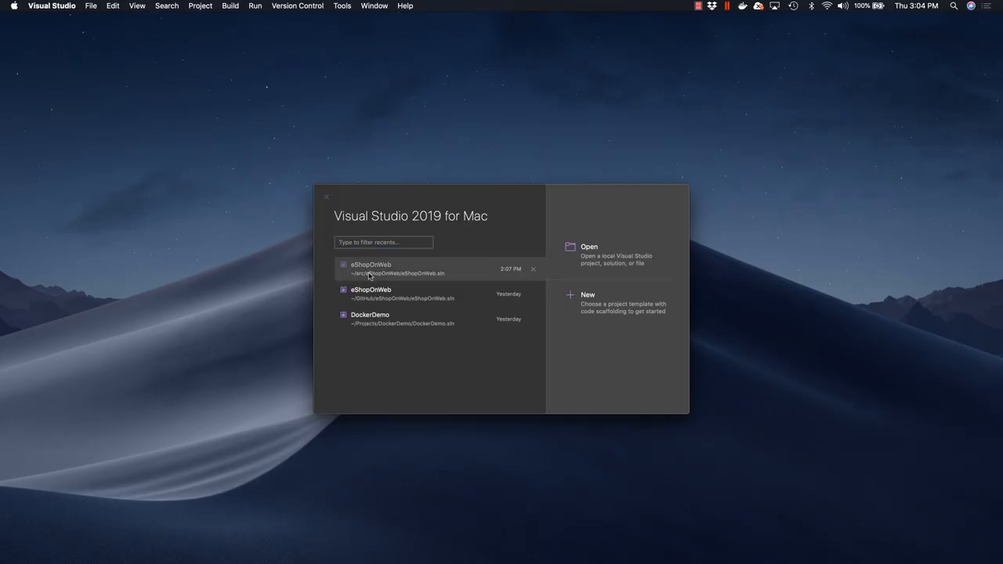
# - Open the recent eShopOnWeb solution, expand src and open the Web project's Options
pyautogui.click(370, 269)
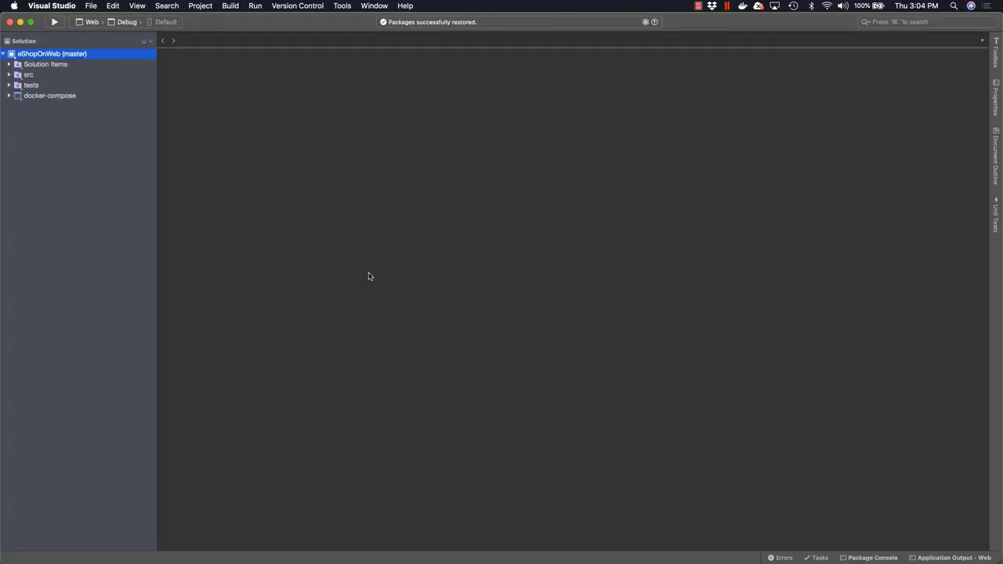
pyautogui.click(54, 21)
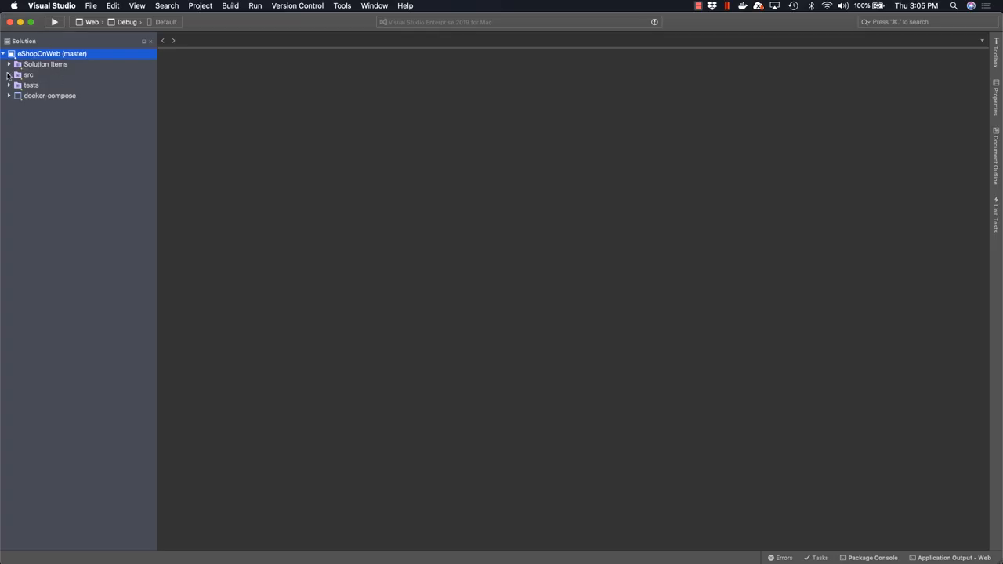
pyautogui.click(8, 74)
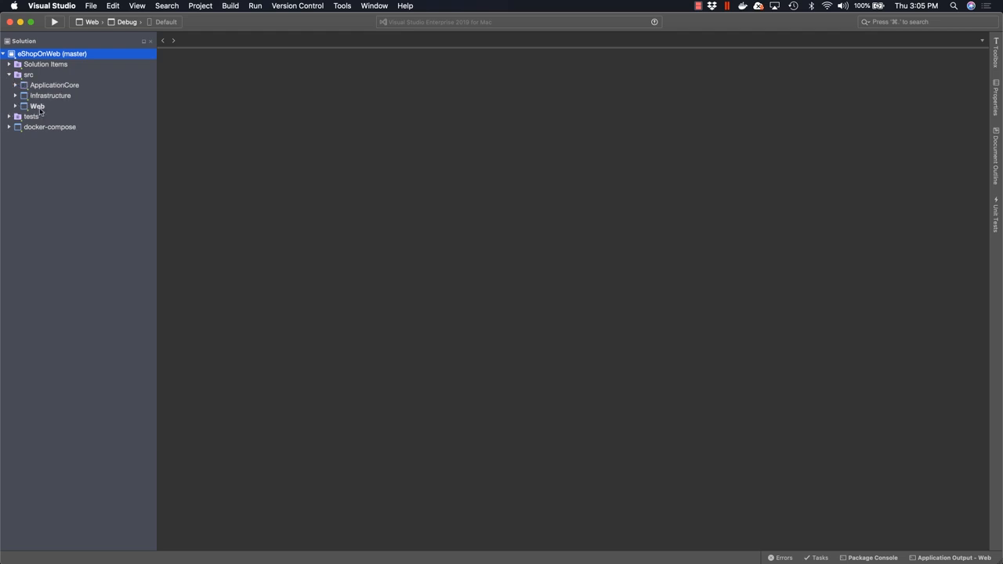
pyautogui.rightClick(36, 106)
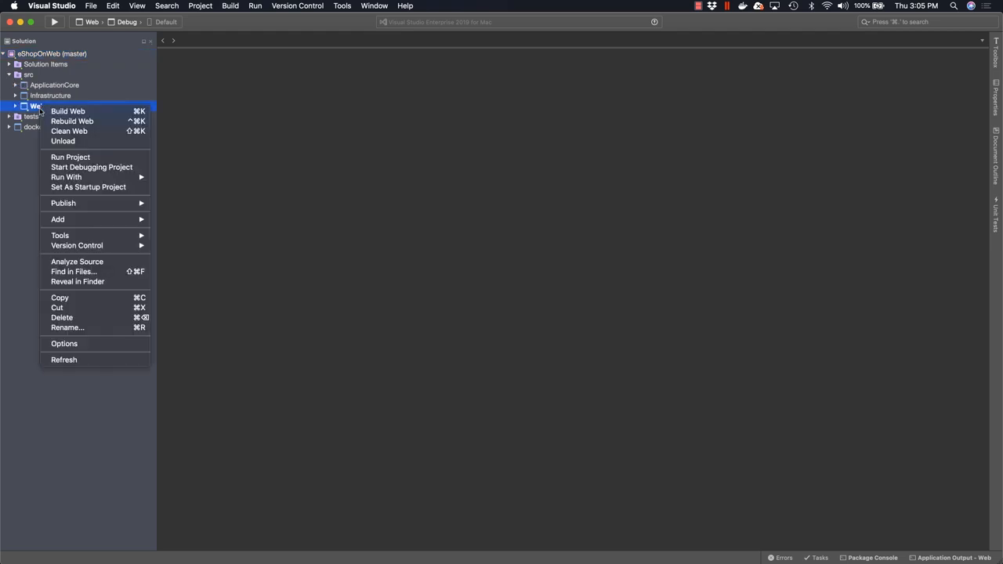
pyautogui.moveTo(73, 271)
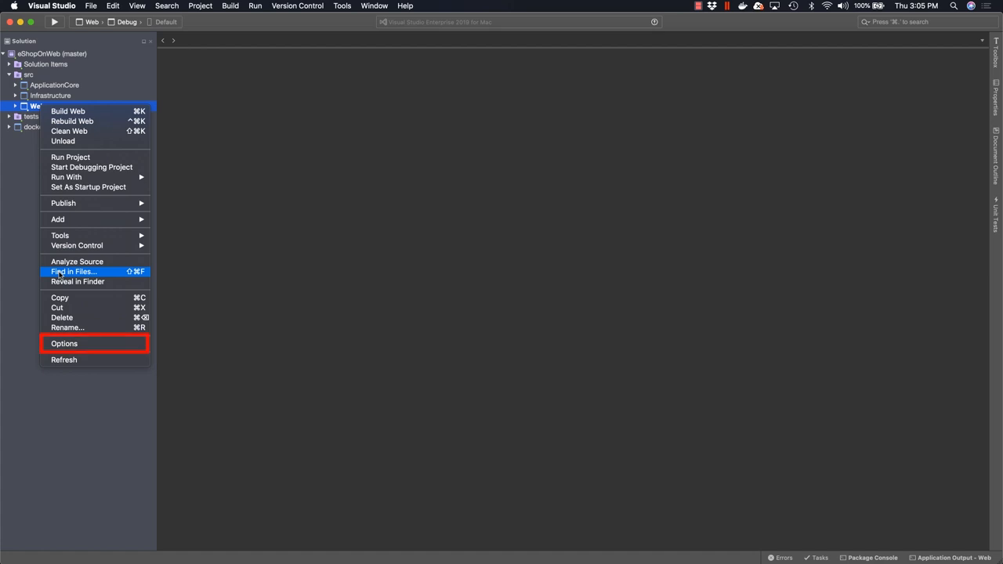
pyautogui.click(65, 343)
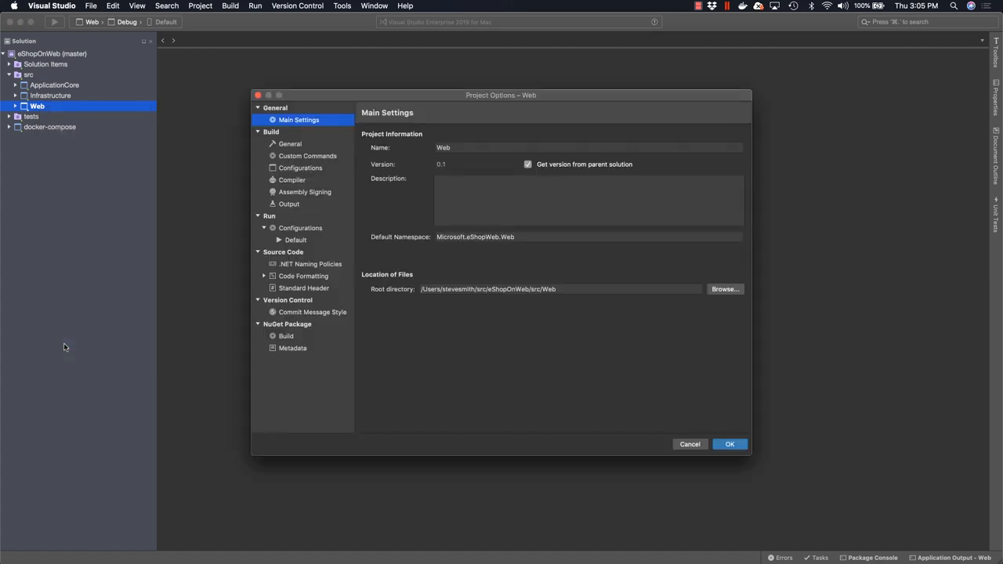
# - In the Default run configuration, change ASPNETCORE_ENVIRONMENT from Production to Development and save
pyautogui.click(295, 239)
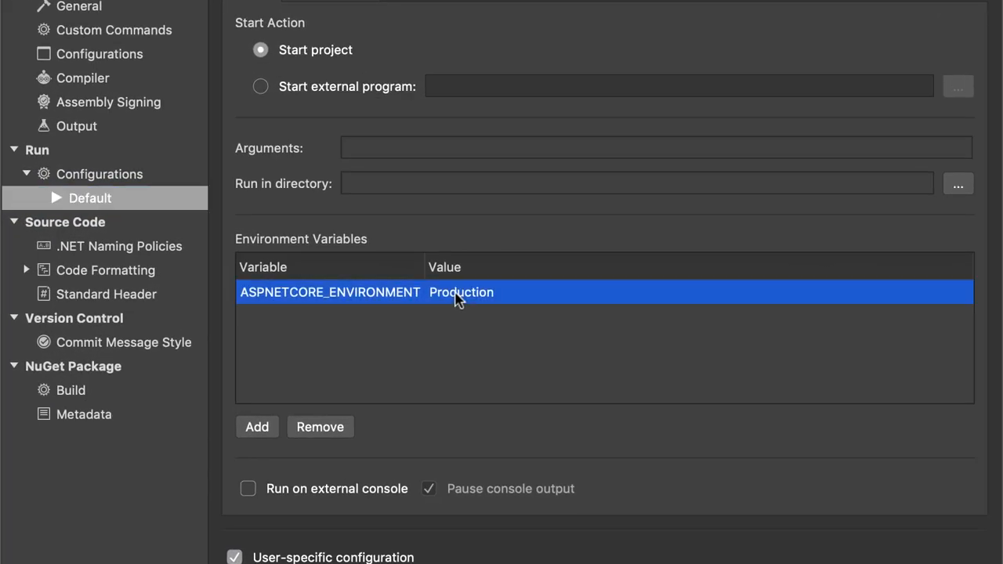
pyautogui.doubleClick(461, 292)
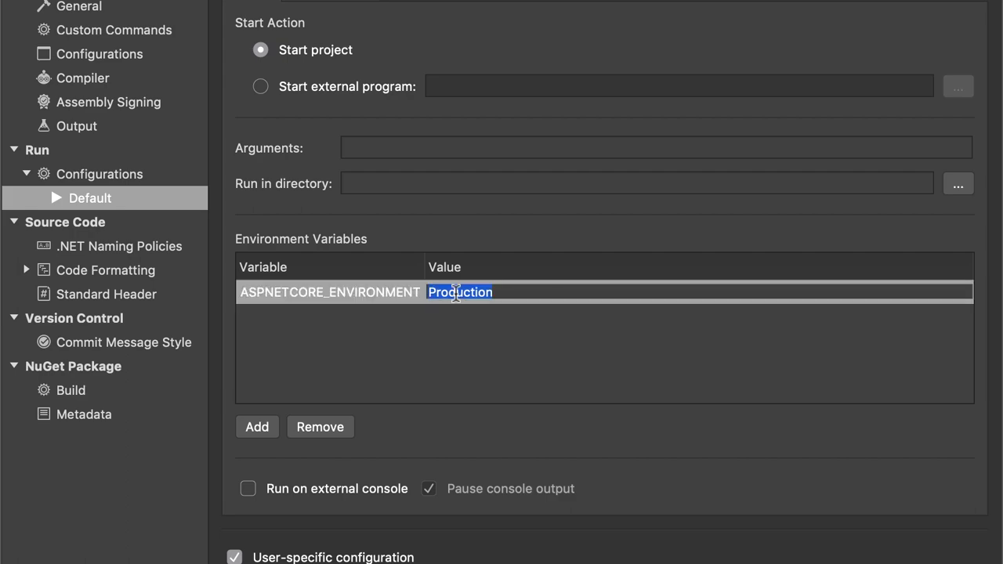
pyautogui.write('Development')
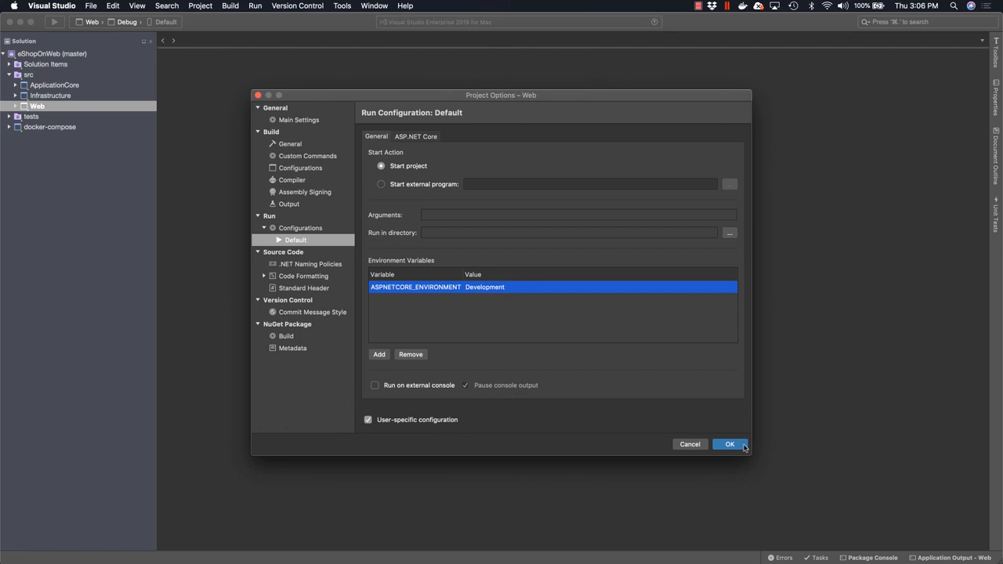
pyautogui.click(728, 445)
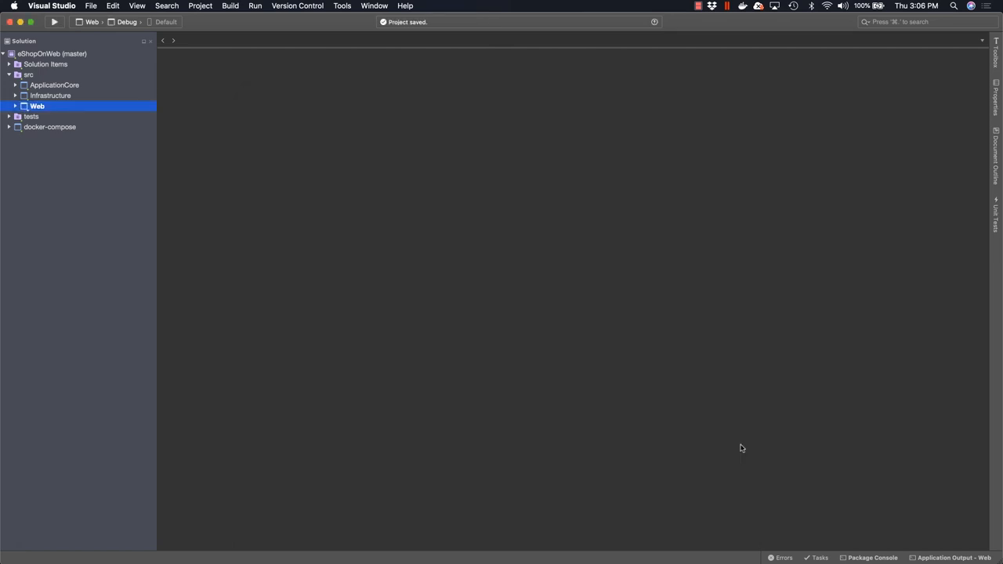
pyautogui.moveTo(79, 39)
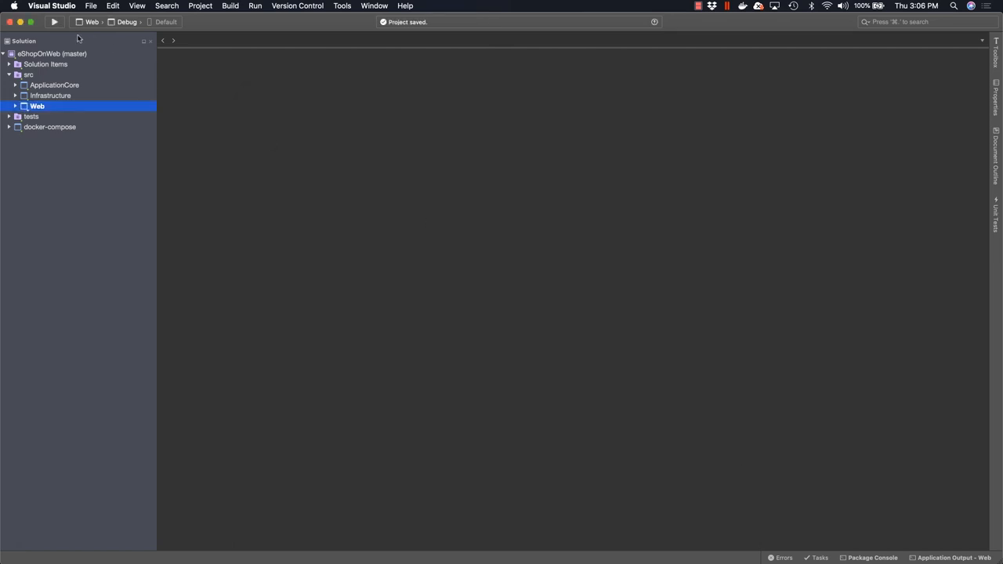
pyautogui.moveTo(53, 22)
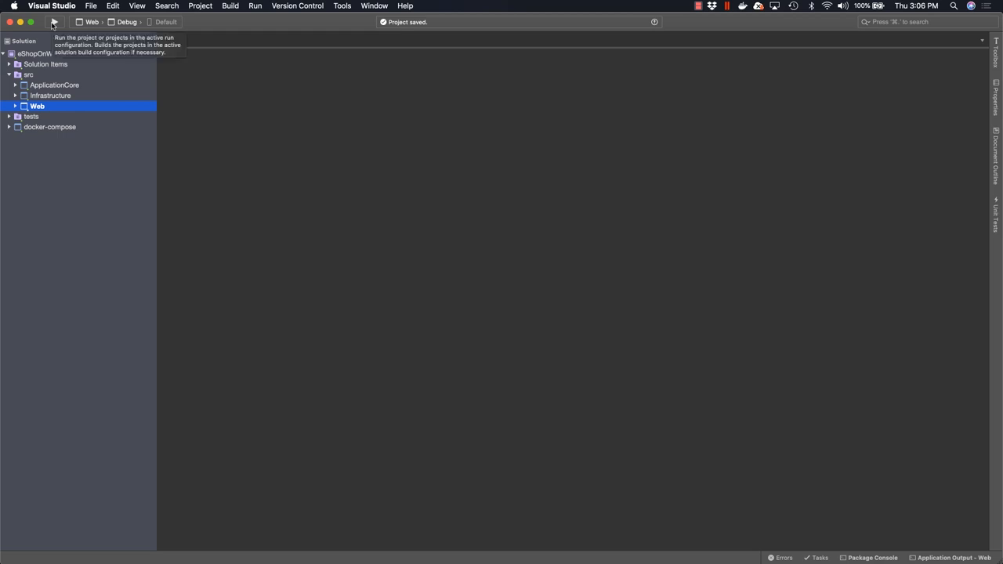
# - Build and launch the Web project with the toolbar Run button
pyautogui.click(54, 21)
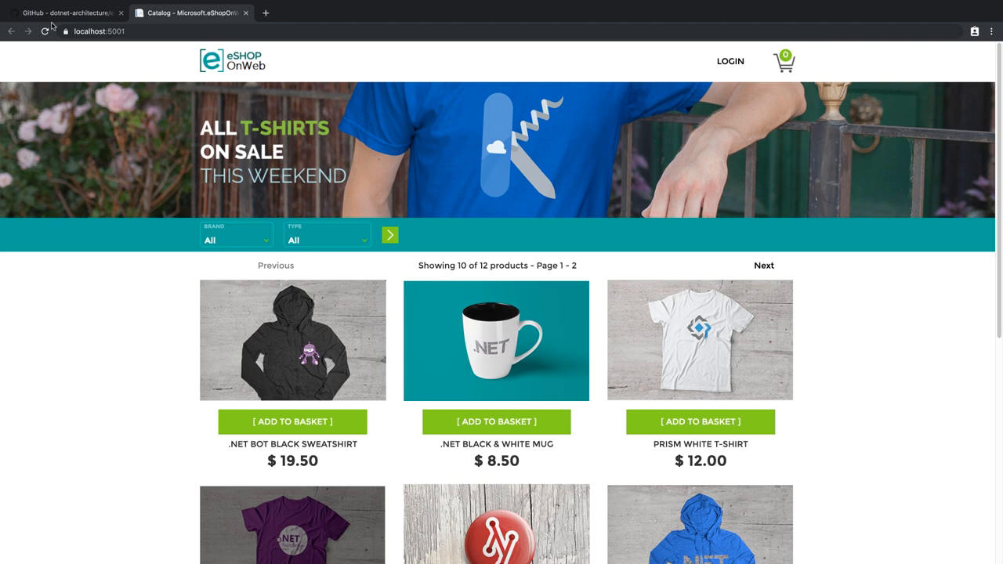
pyautogui.moveTo(633, 246)
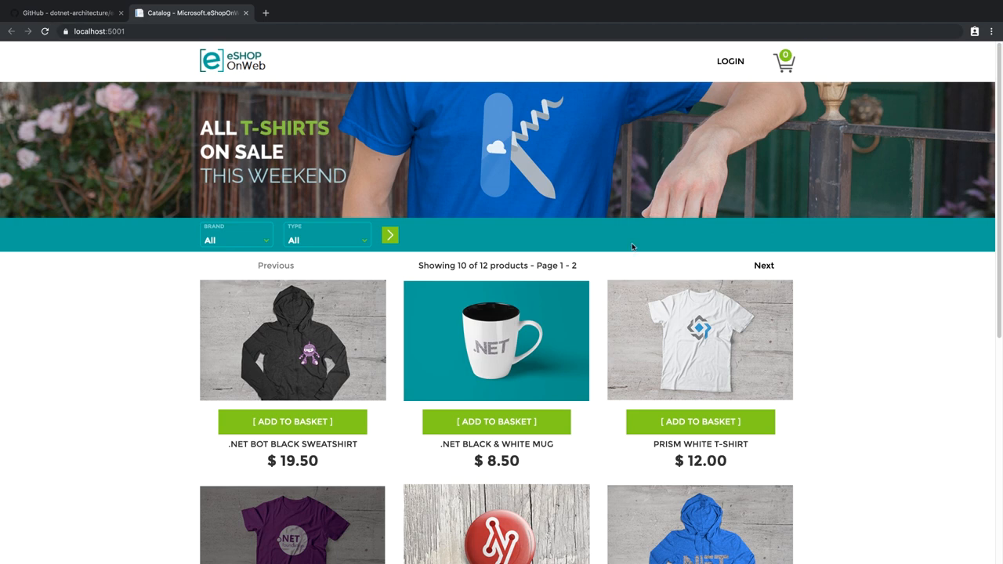
# - Page to Next and back to Previous, then filter to T-Shirt type and .NET brand
pyautogui.click(763, 265)
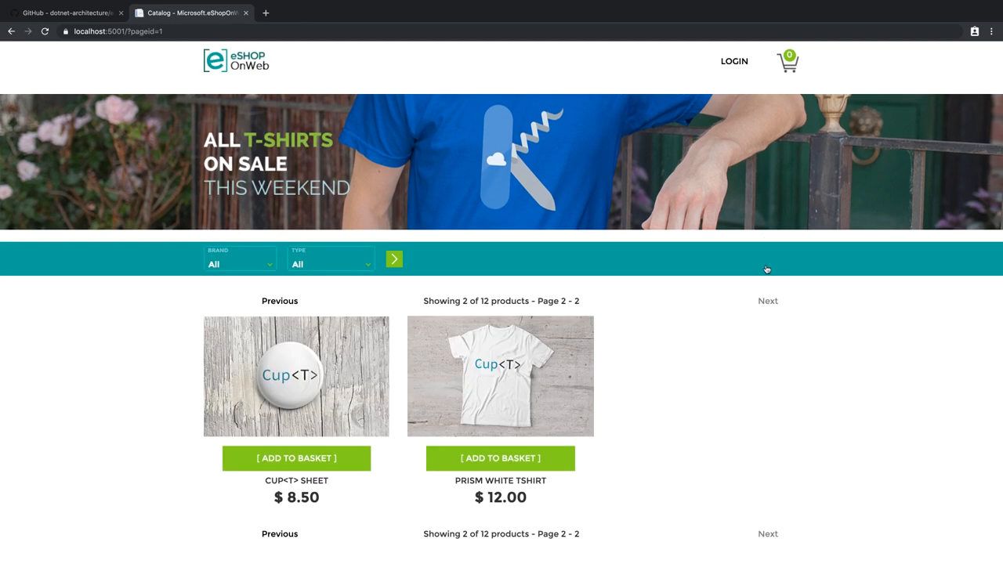
pyautogui.click(279, 300)
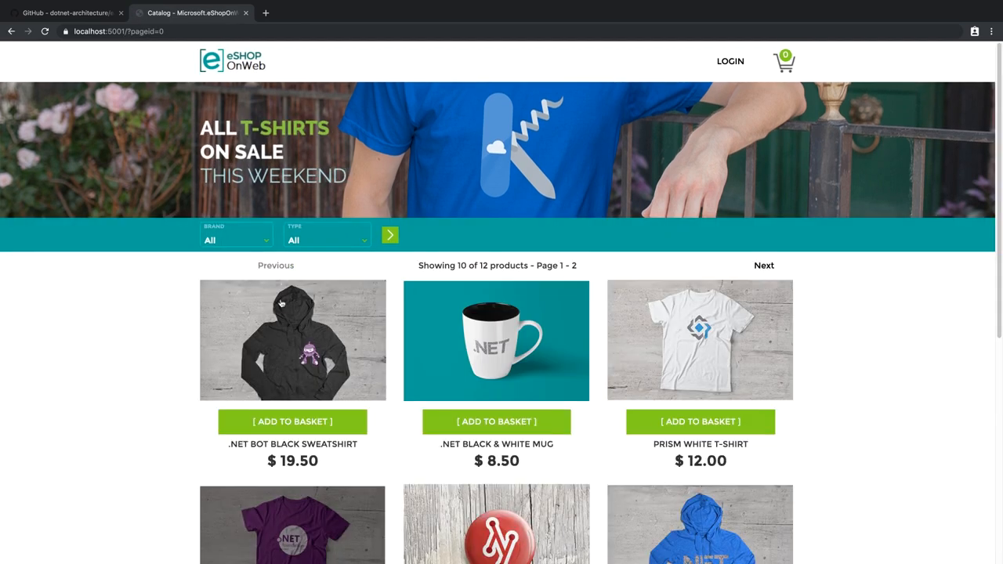
pyautogui.click(326, 239)
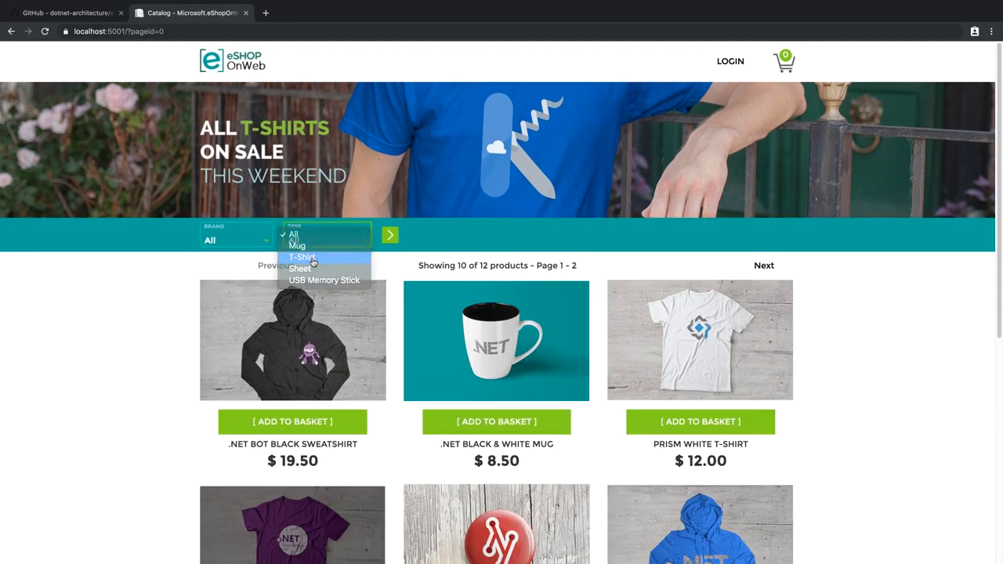
pyautogui.click(302, 257)
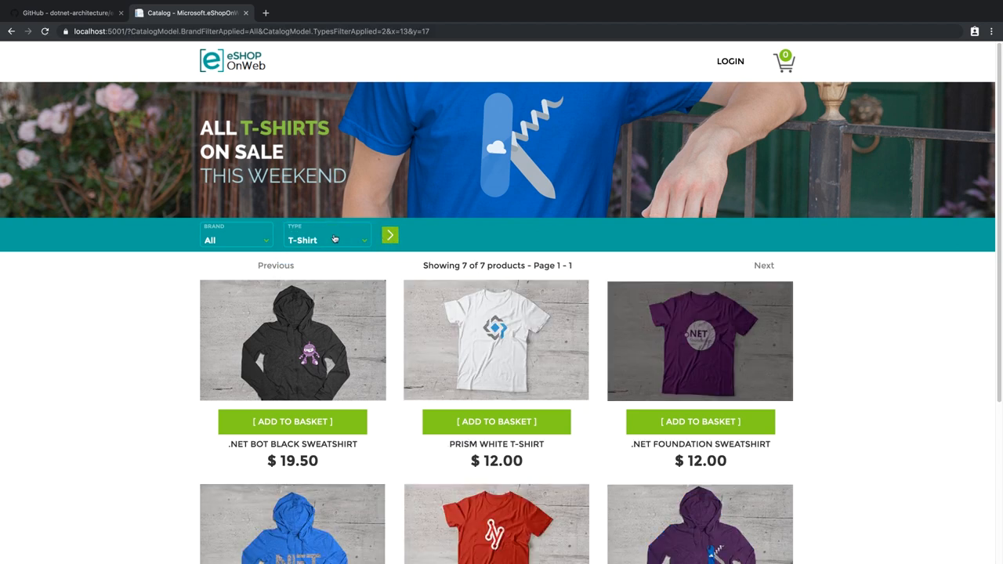
pyautogui.click(235, 240)
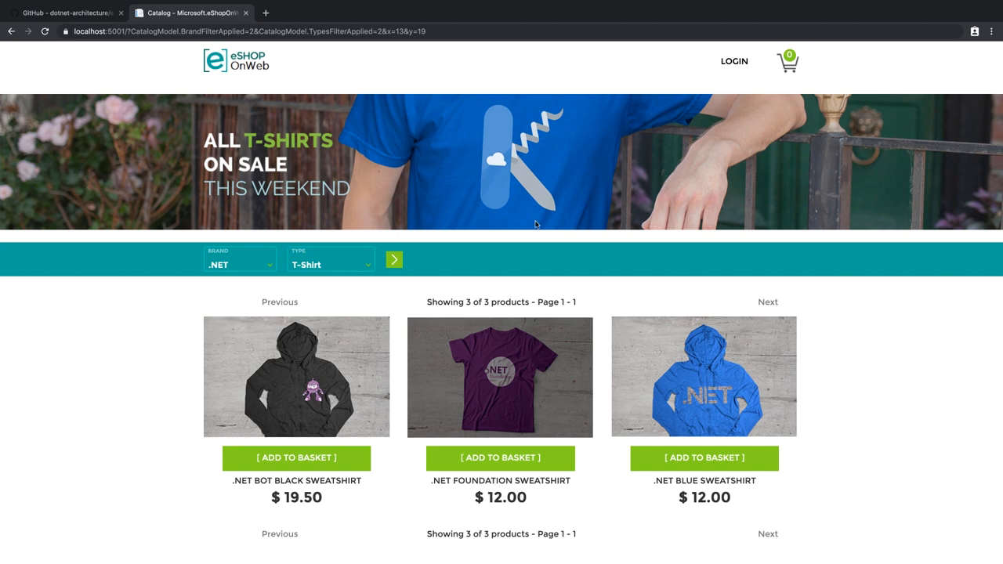
pyautogui.moveTo(715, 106)
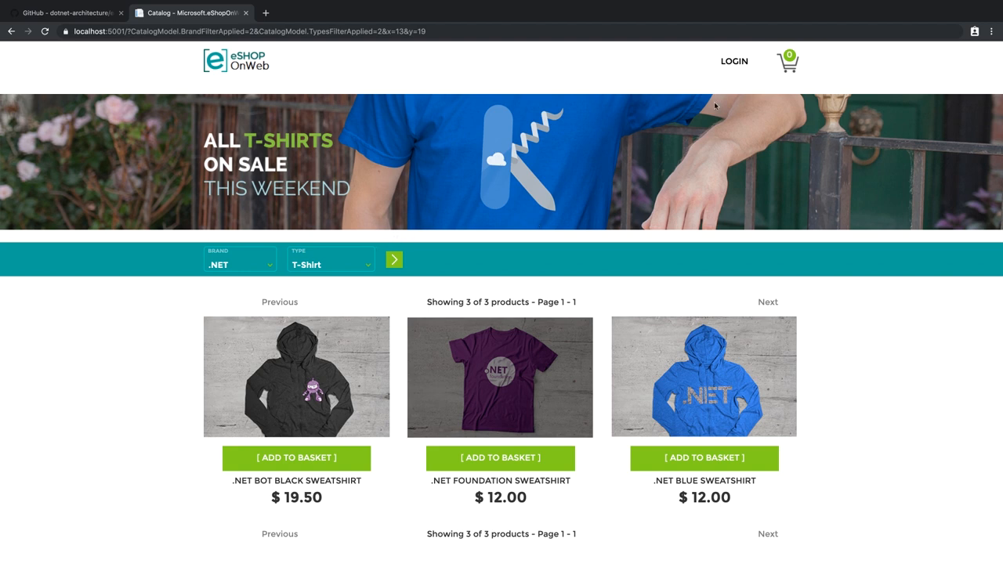
pyautogui.click(733, 61)
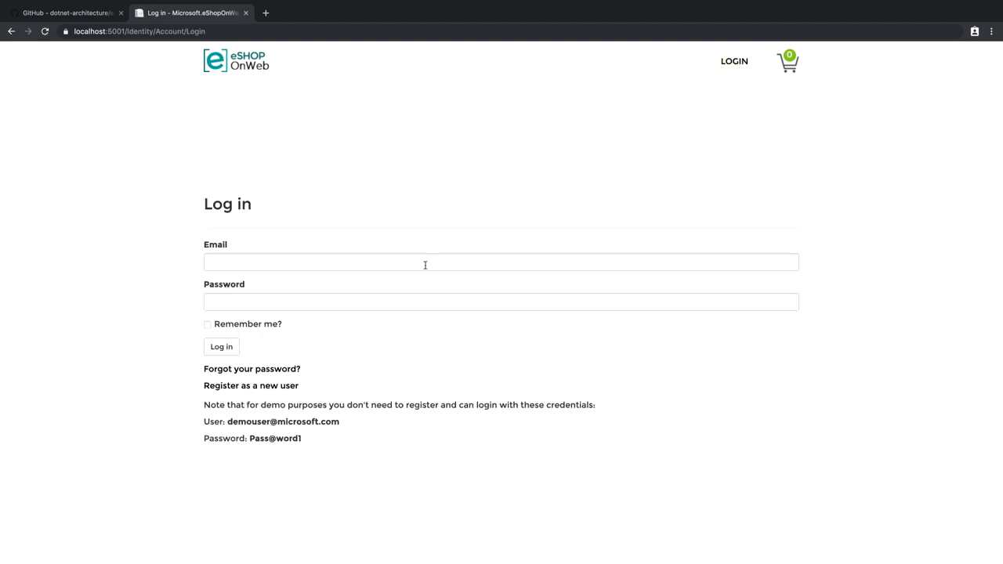
pyautogui.click(501, 261)
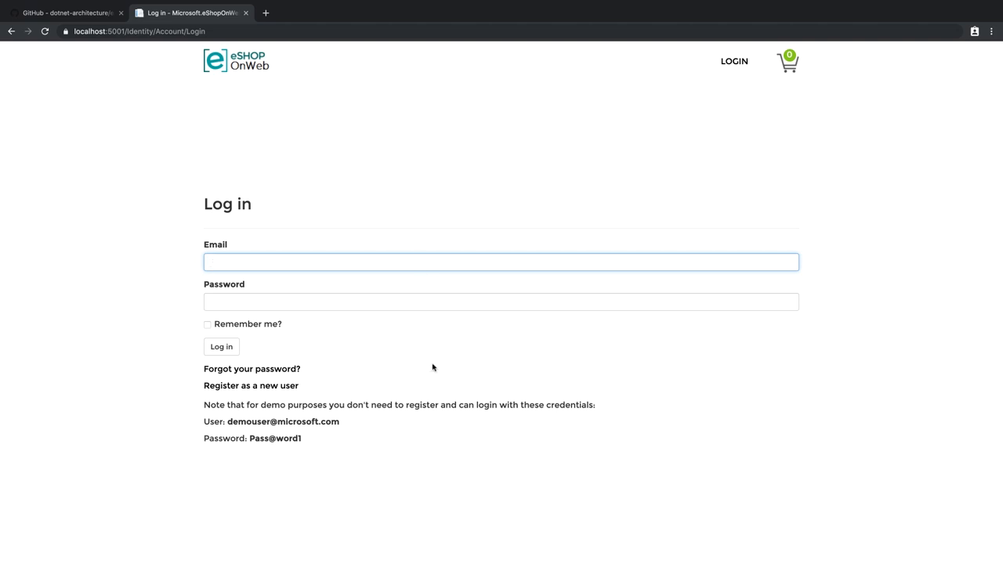
pyautogui.write('demouser@microsoft.')
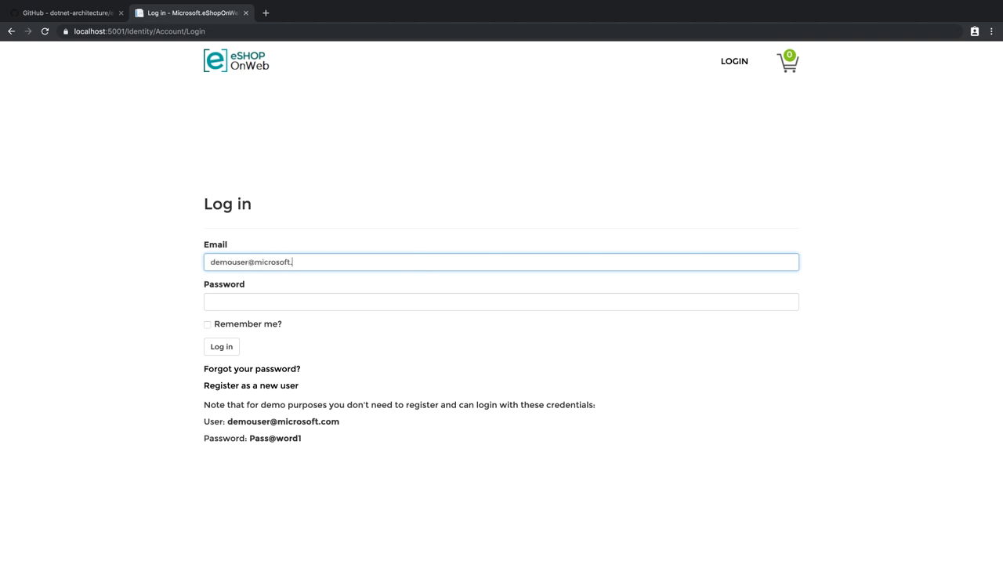
pyautogui.write('Pass@word1')
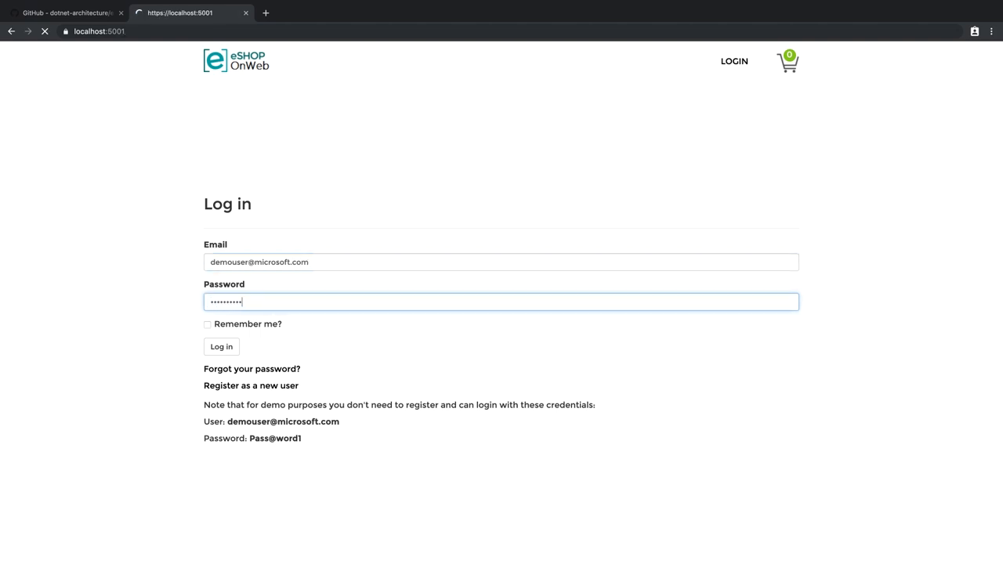
pyautogui.click(221, 346)
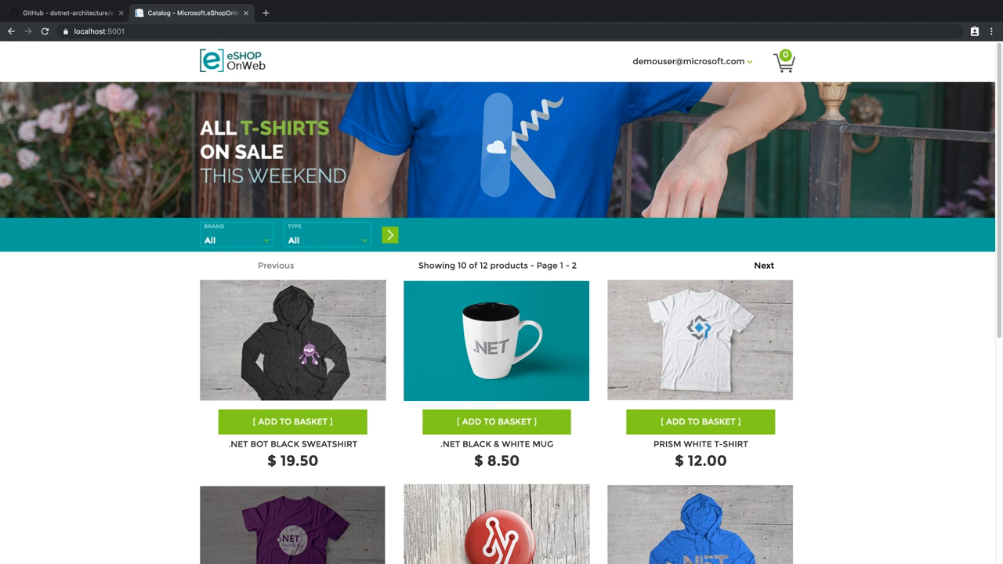
pyautogui.moveTo(829, 261)
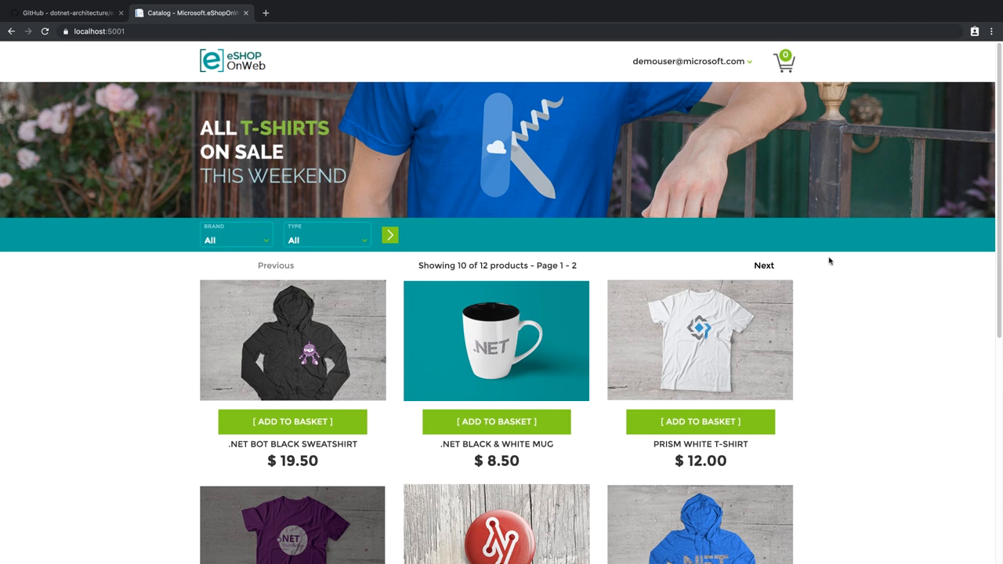
pyautogui.click(691, 61)
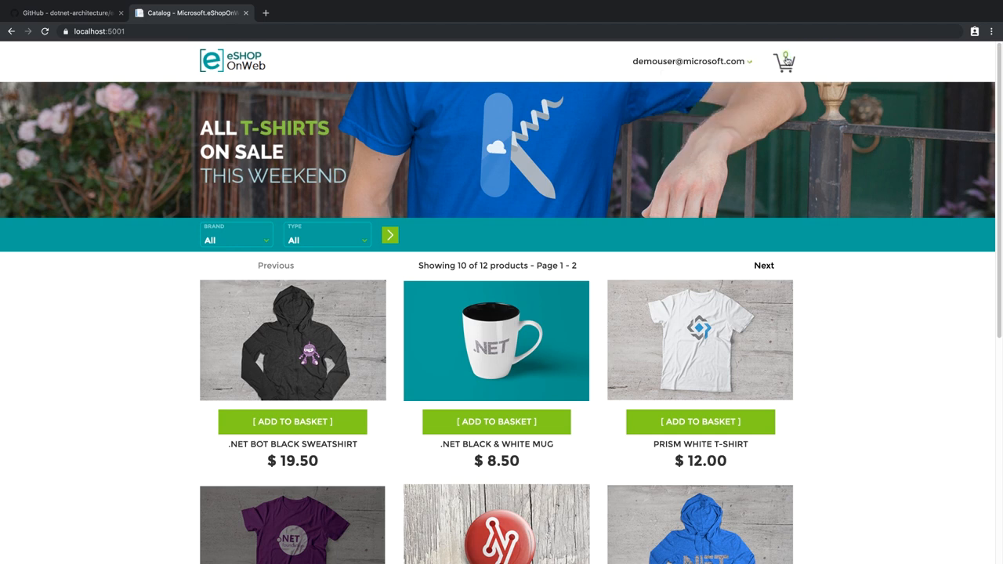
# - Add the .NET Black & White Mug, continue shopping, and set the sweatshirt quantity to 2
pyautogui.click(496, 422)
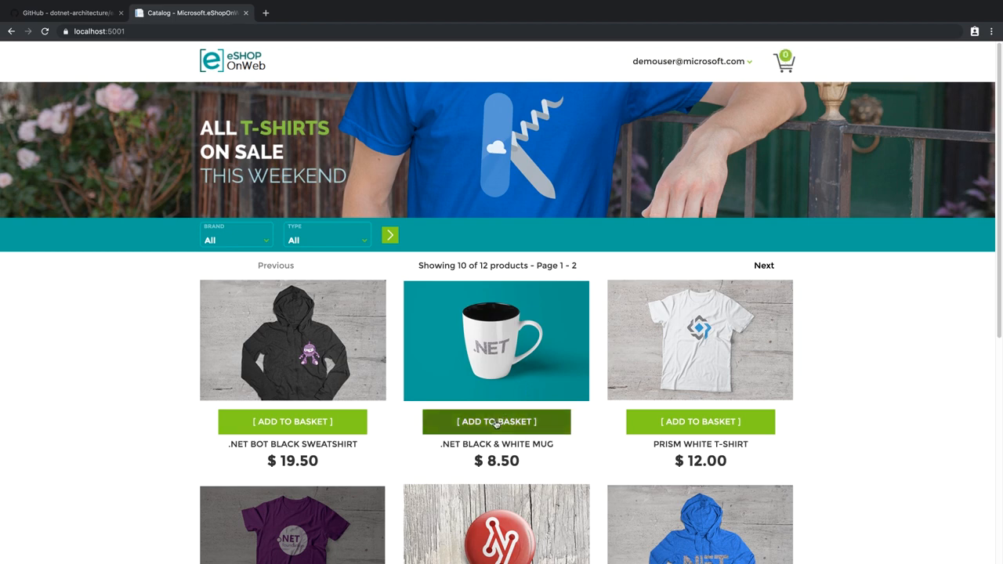
pyautogui.click(496, 422)
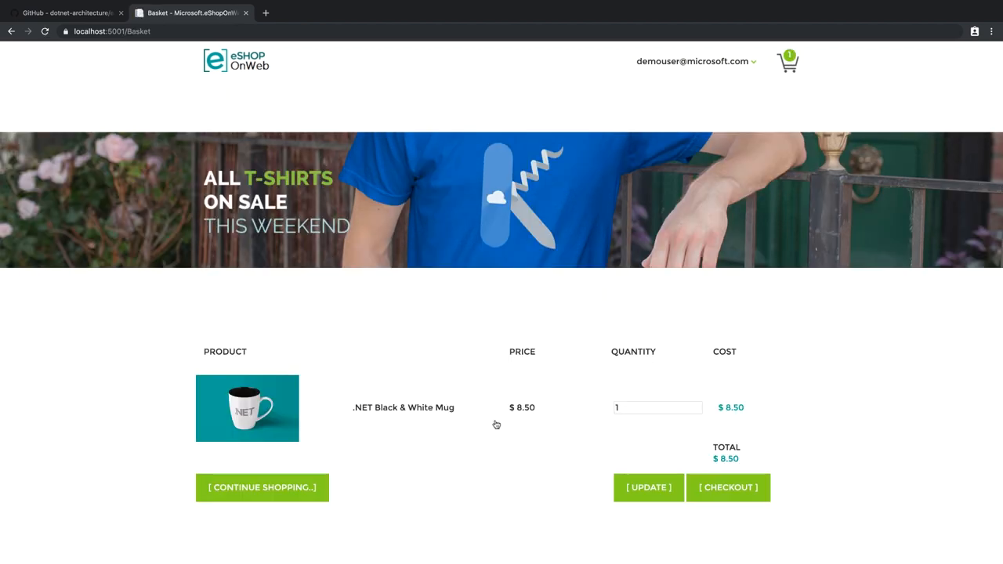
pyautogui.click(261, 487)
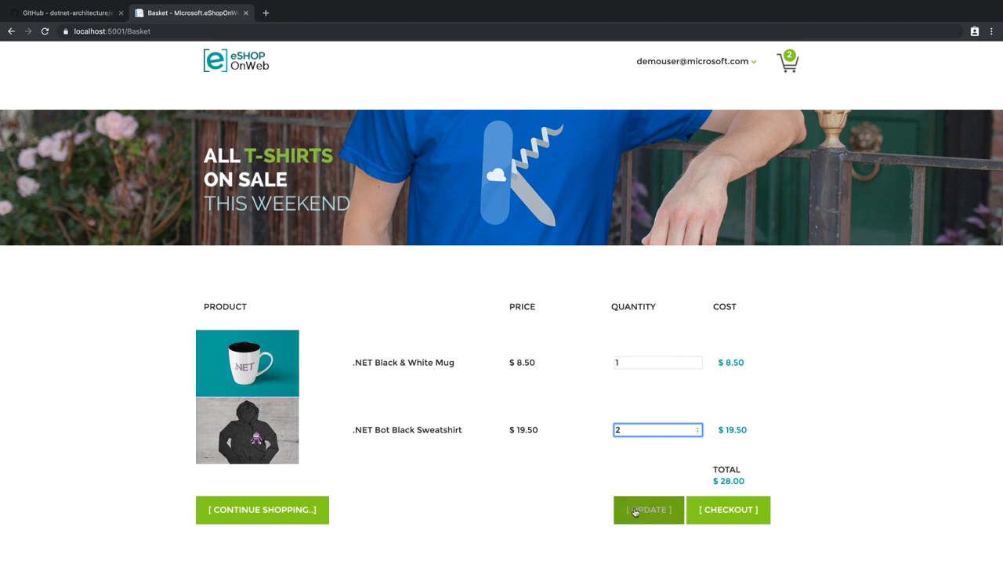
pyautogui.click(648, 510)
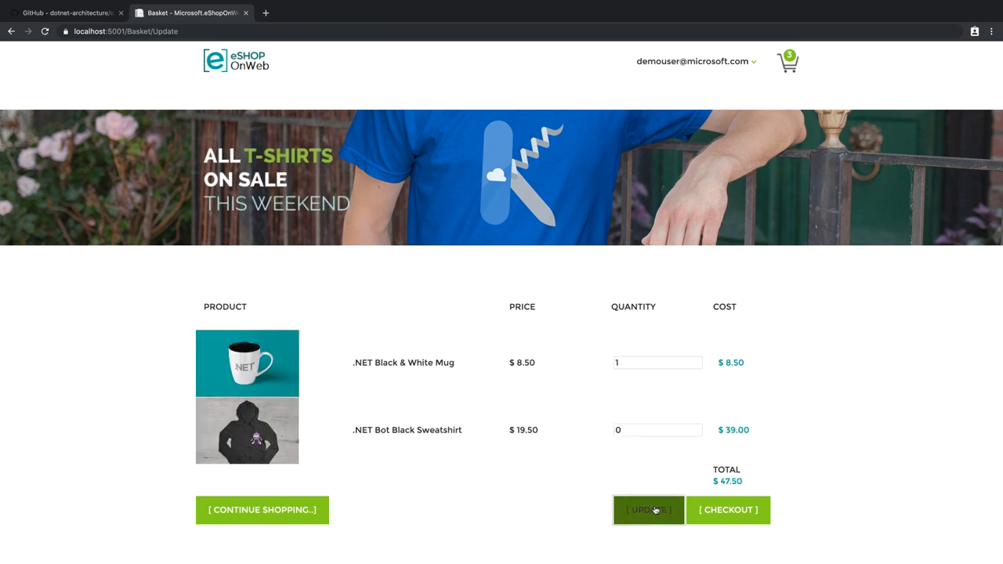
# - Check out the mug, then order three sweatshirts and view My Orders ($8.50, $58.50)
pyautogui.click(648, 509)
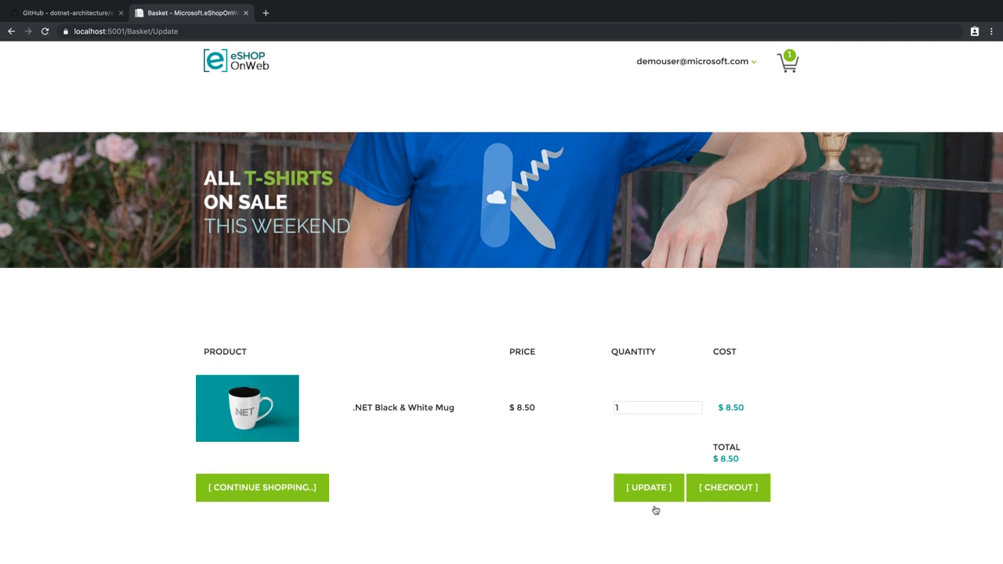
pyautogui.click(727, 487)
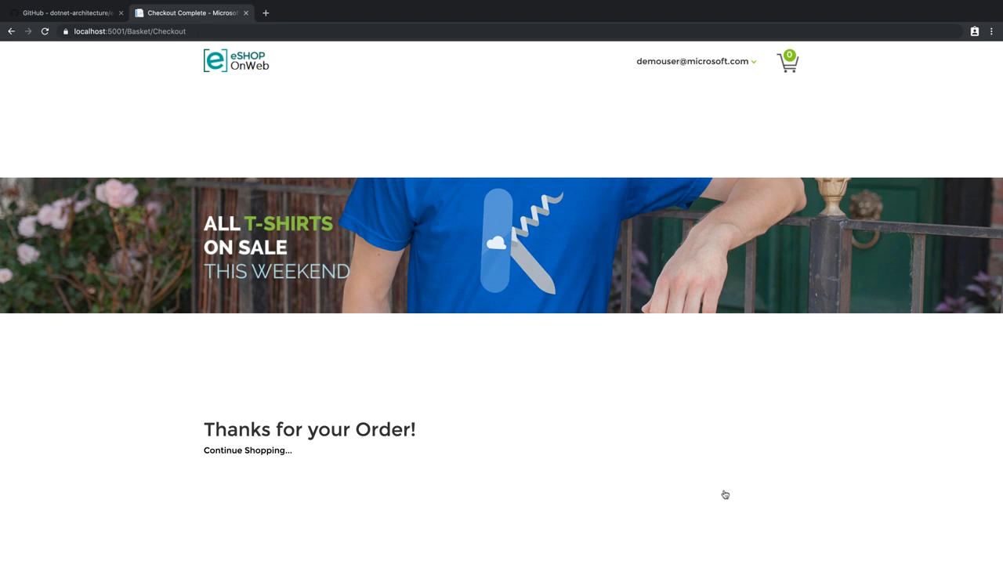
pyautogui.moveTo(366, 96)
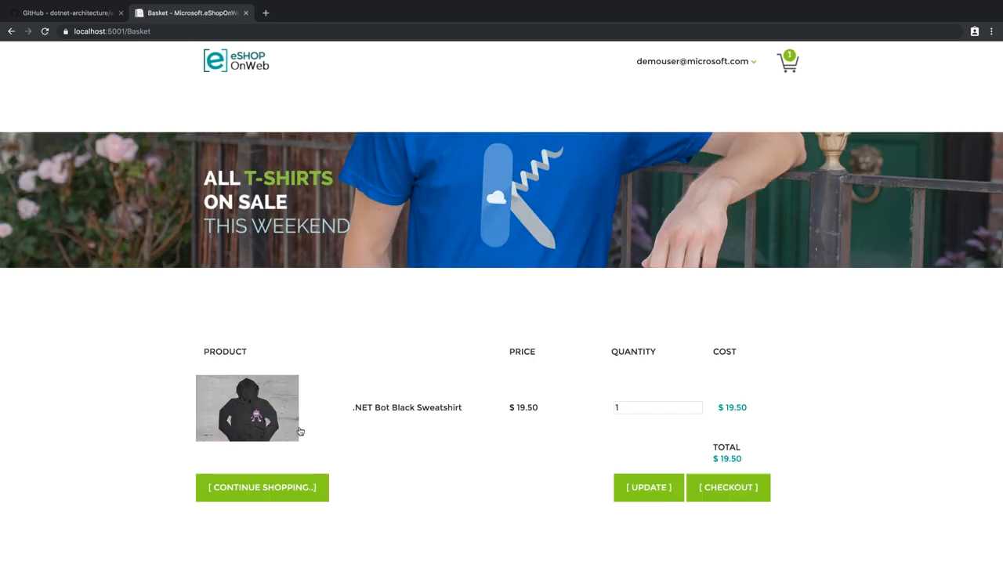
pyautogui.click(658, 407)
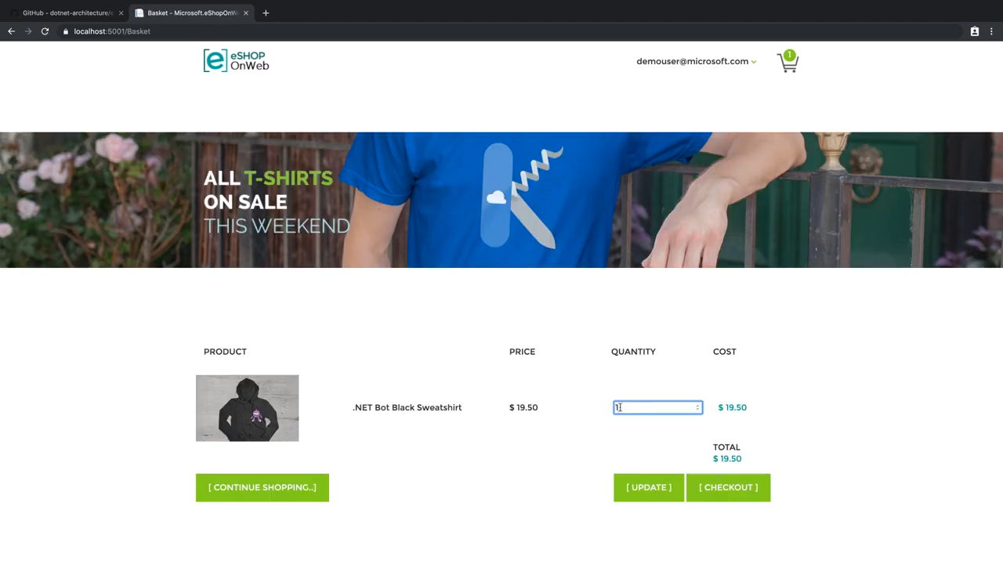
pyautogui.click(648, 487)
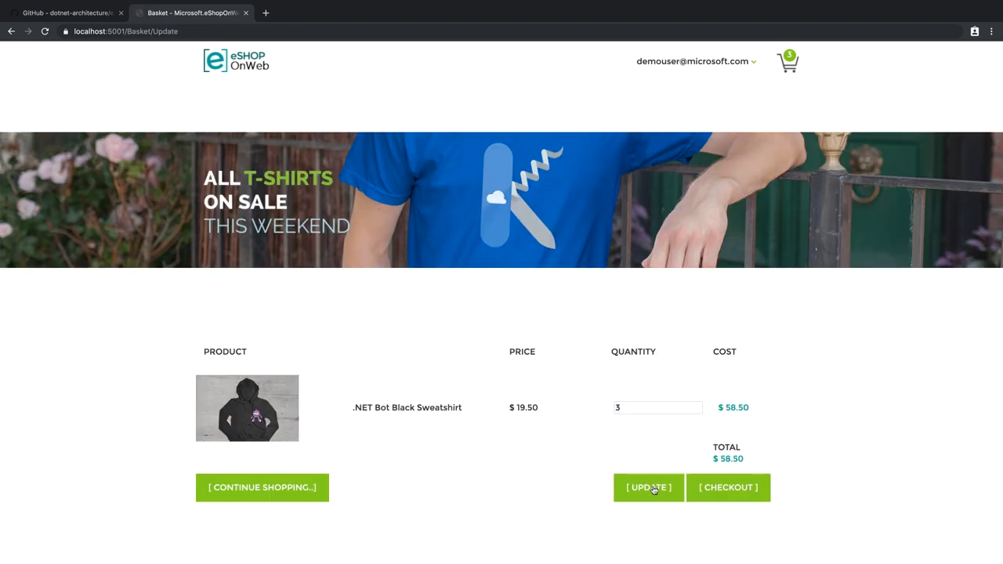
pyautogui.click(727, 488)
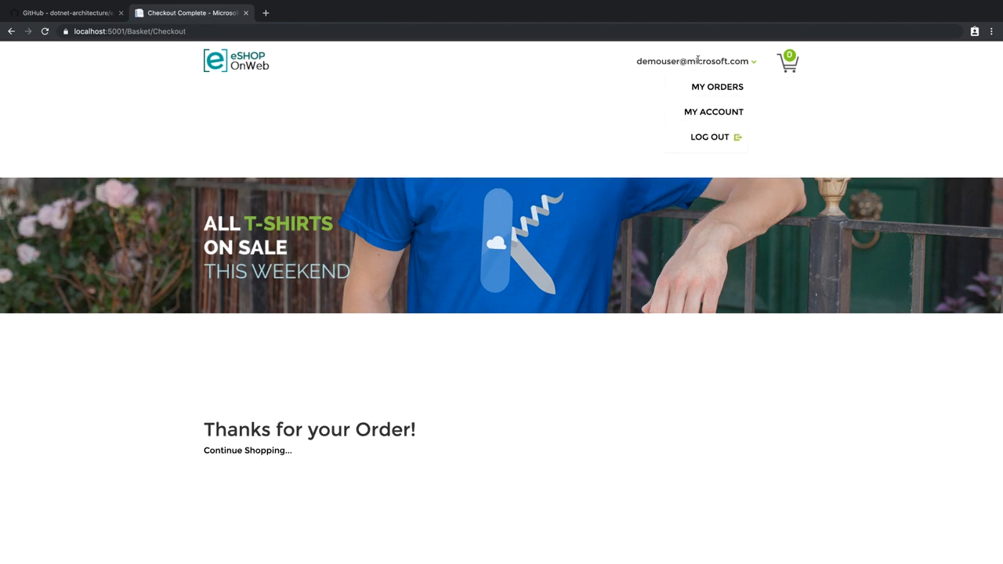
pyautogui.click(717, 86)
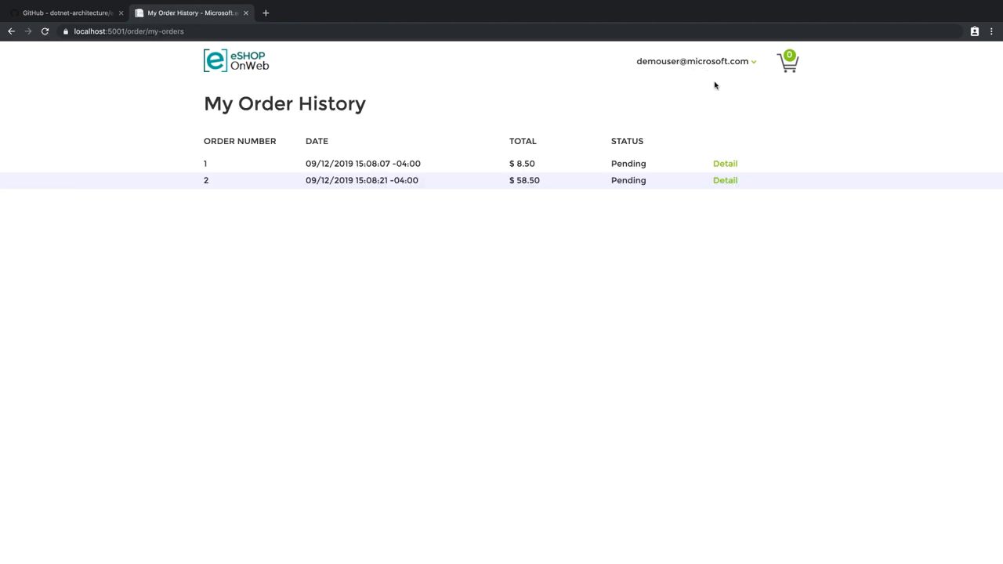
pyautogui.moveTo(721, 205)
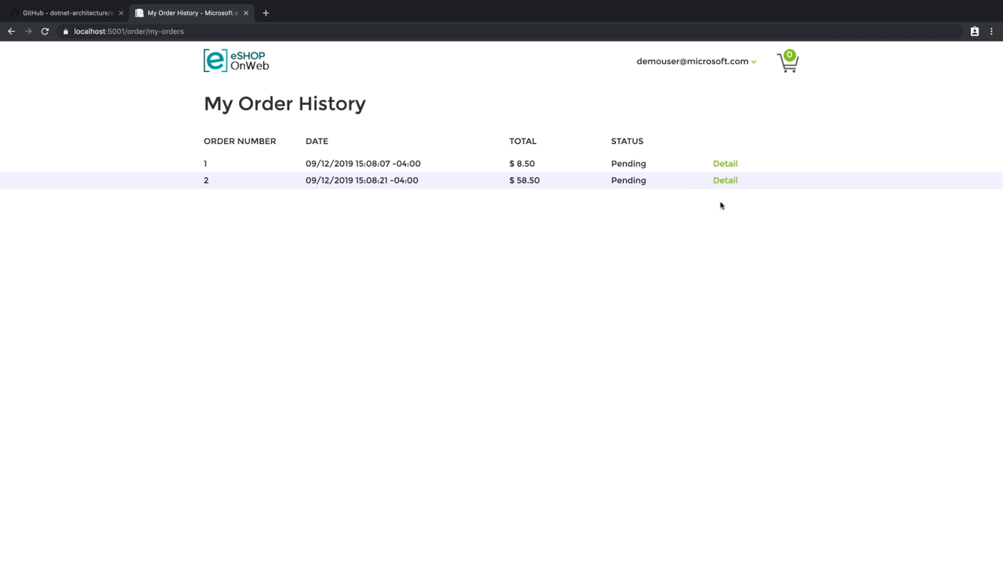
# - Run All tests from the Unit Tests pad
pyautogui.click(725, 180)
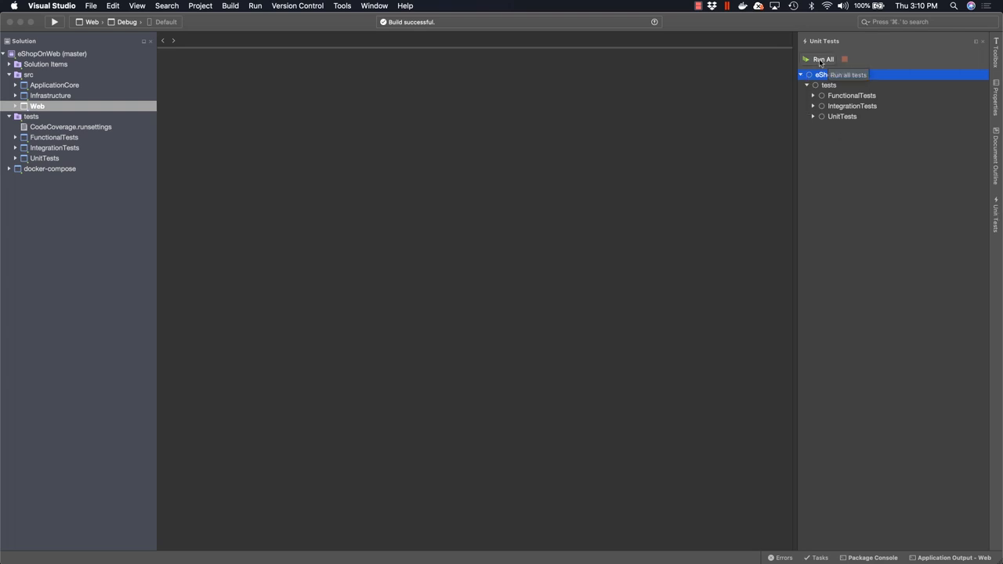
pyautogui.click(822, 59)
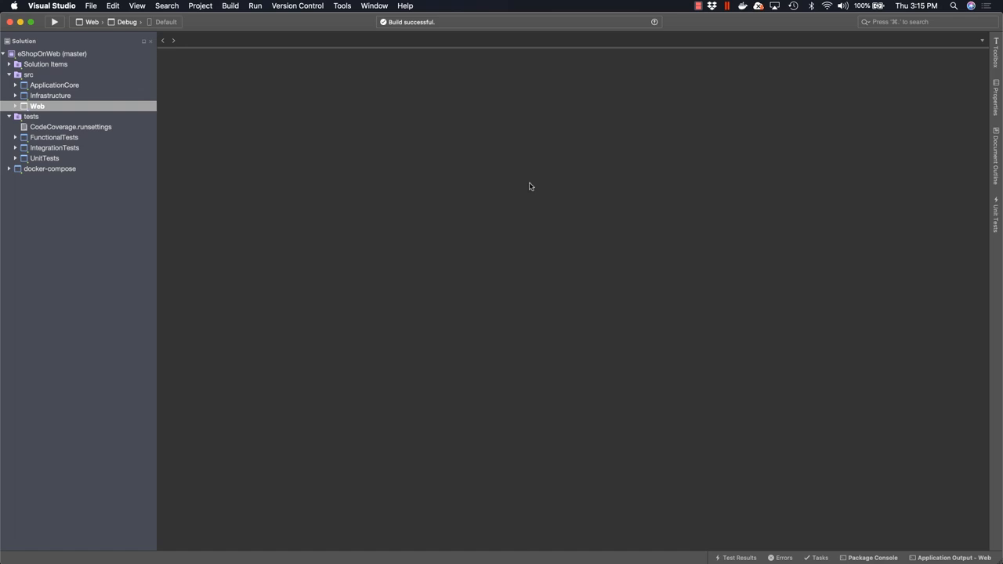
pyautogui.moveTo(240, 132)
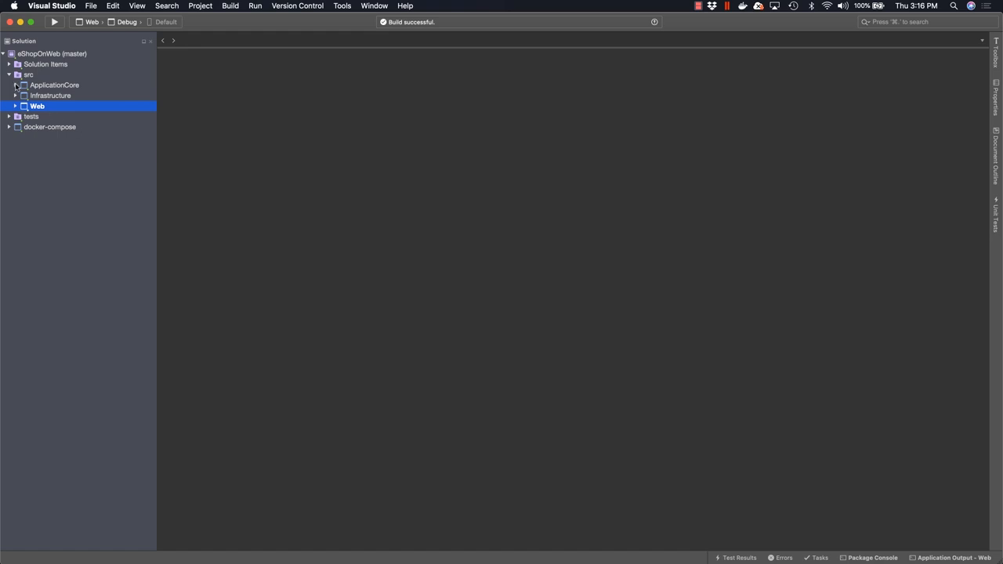
# - Expand ApplicationCore, Infrastructure and Web with their Dependencies nodes in the Solution pad
pyautogui.click(15, 84)
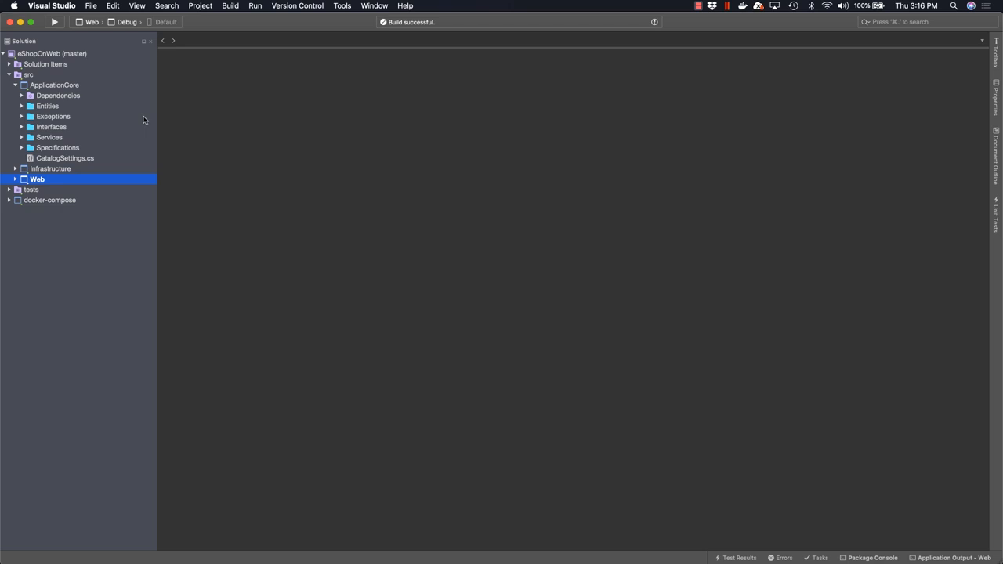
pyautogui.click(22, 94)
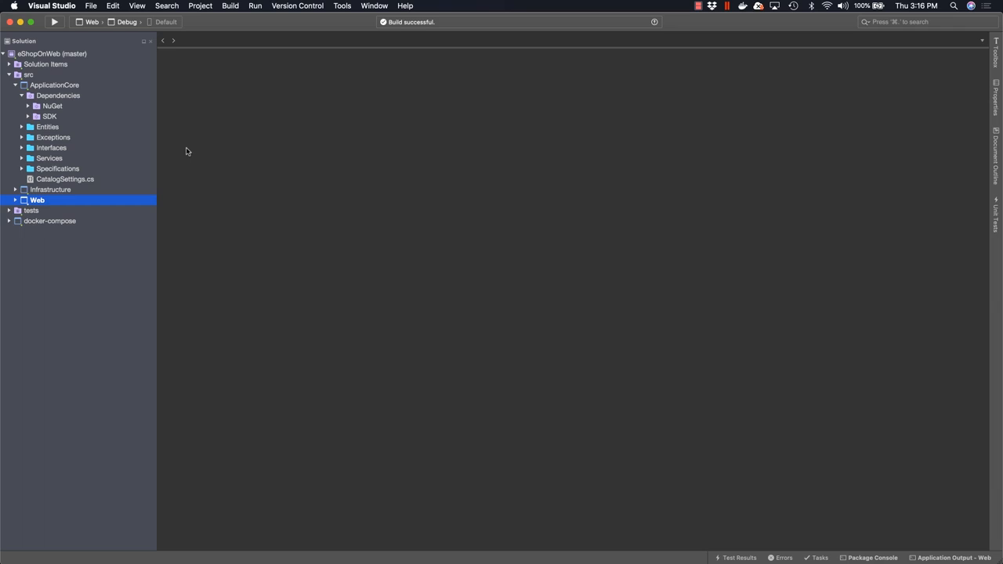
pyautogui.click(15, 189)
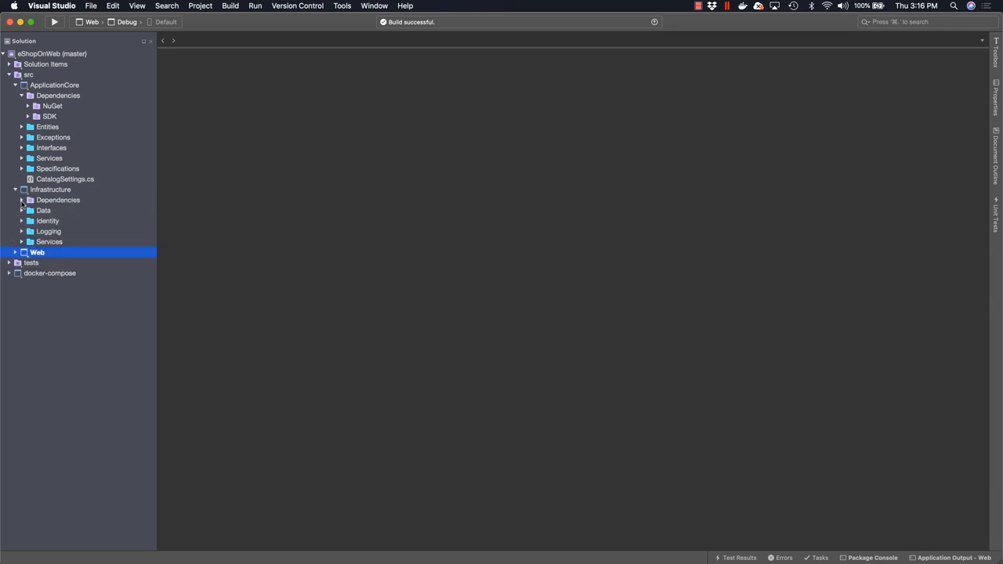
pyautogui.click(22, 200)
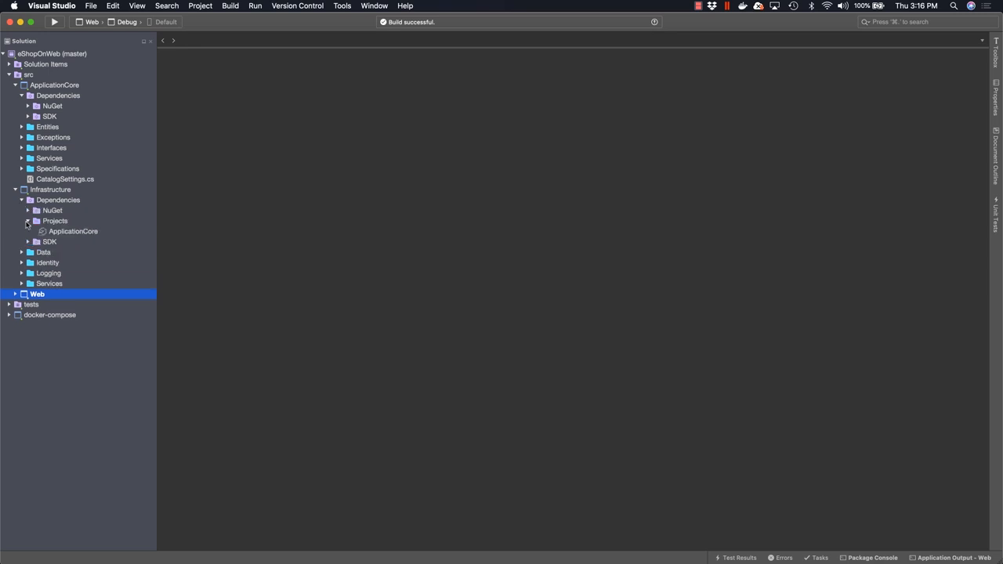
pyautogui.click(15, 294)
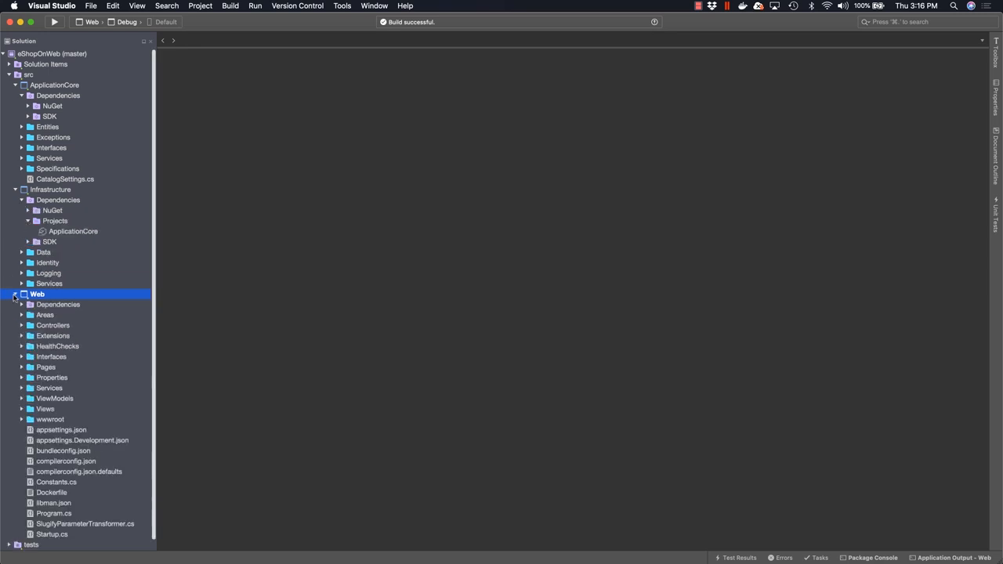
pyautogui.click(22, 304)
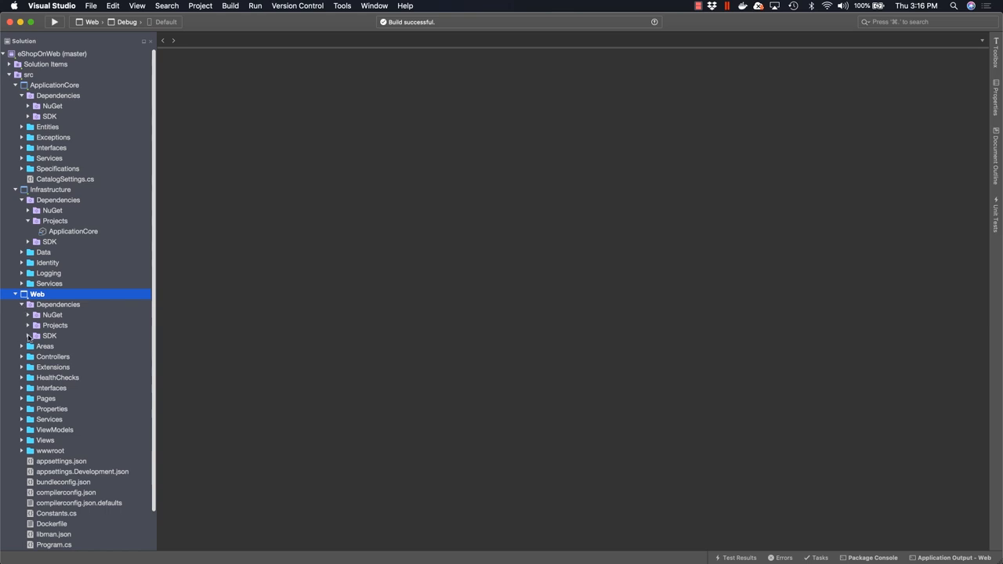
pyautogui.click(28, 325)
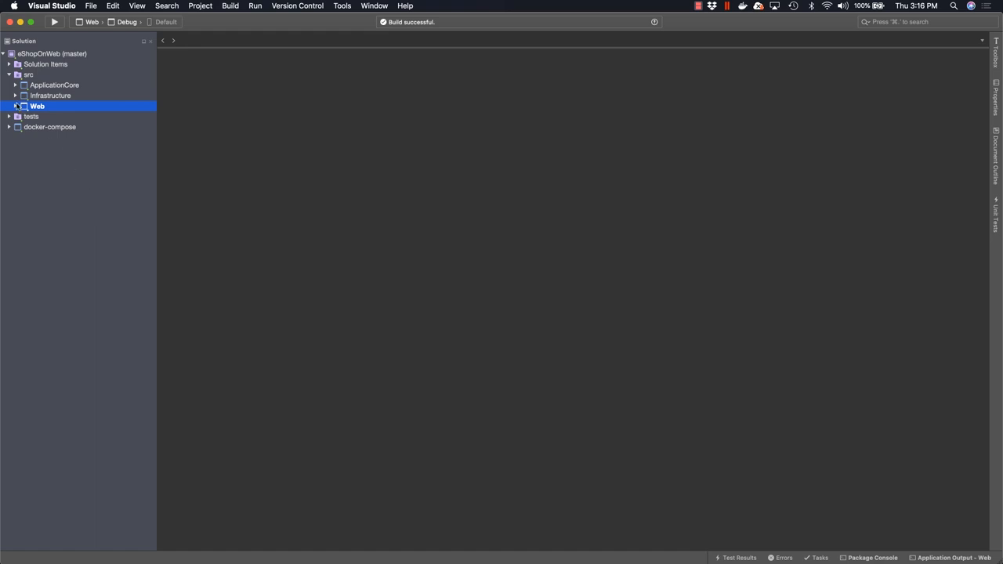
# - Expand Web > Pages and open Index.cshtml.cs in the editor
pyautogui.click(16, 106)
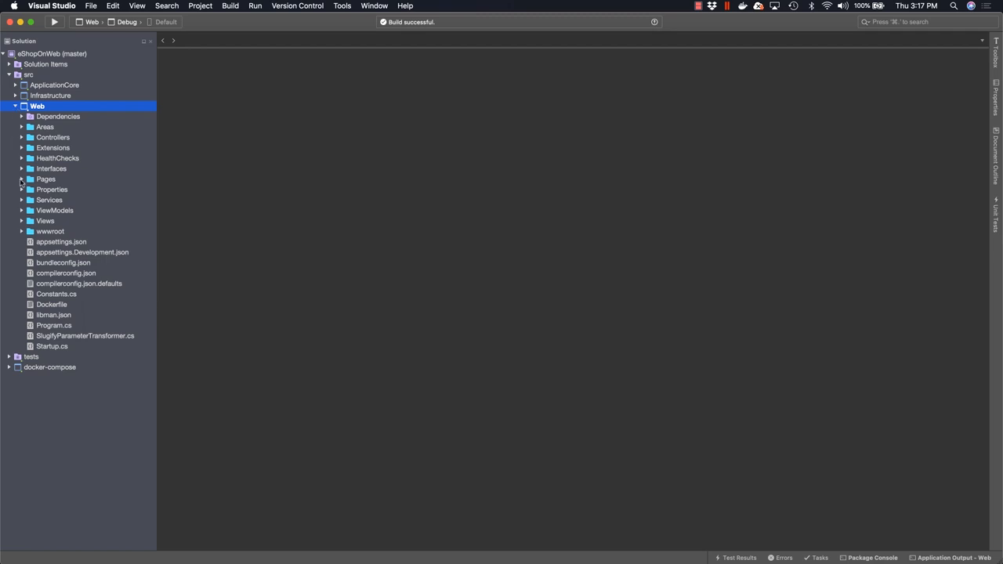
pyautogui.click(22, 179)
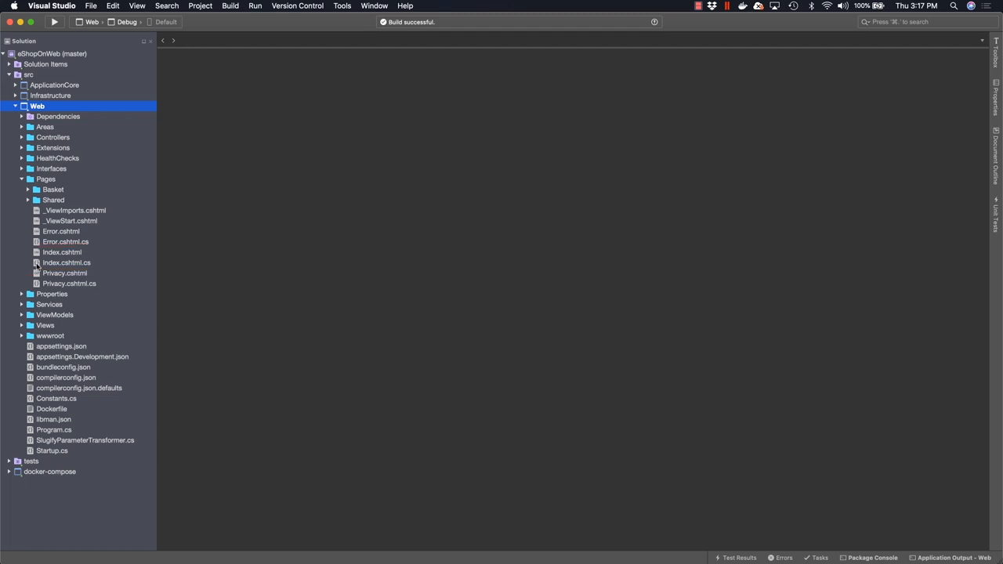
pyautogui.doubleClick(66, 262)
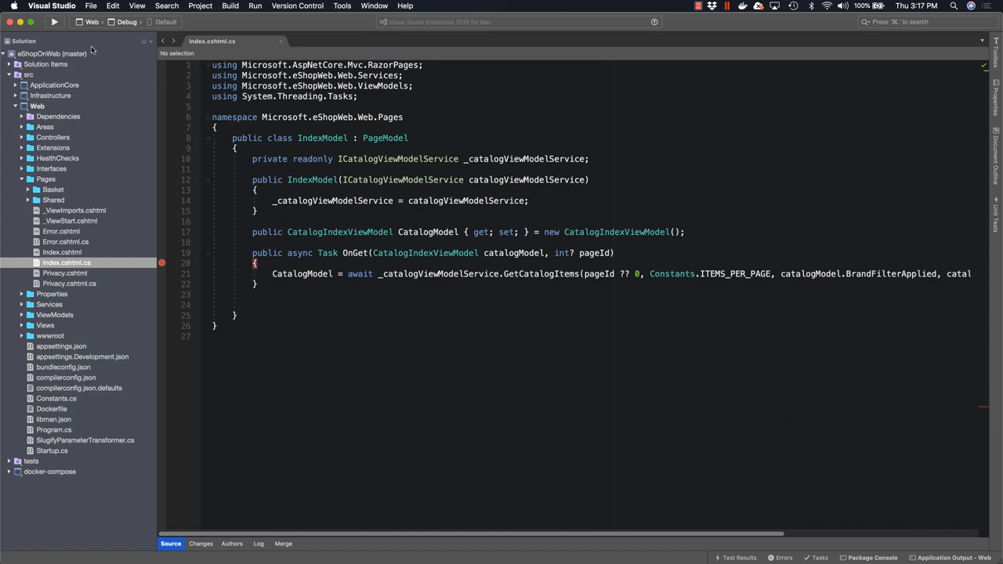
# - Start debugging, then step into CachedCatalogViewModelService.GetCatalogItems at the OnGet breakpoint
pyautogui.click(55, 22)
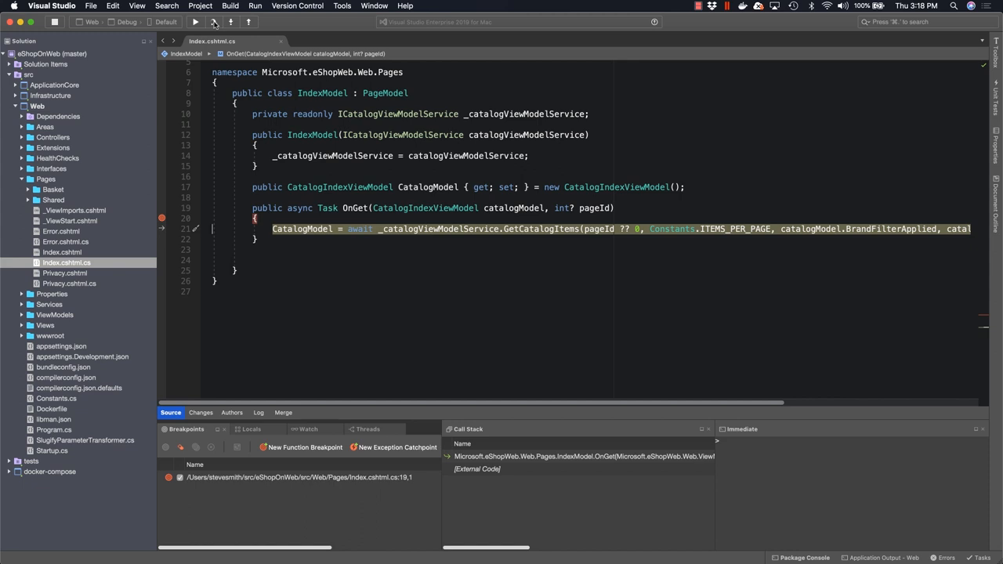
pyautogui.click(194, 21)
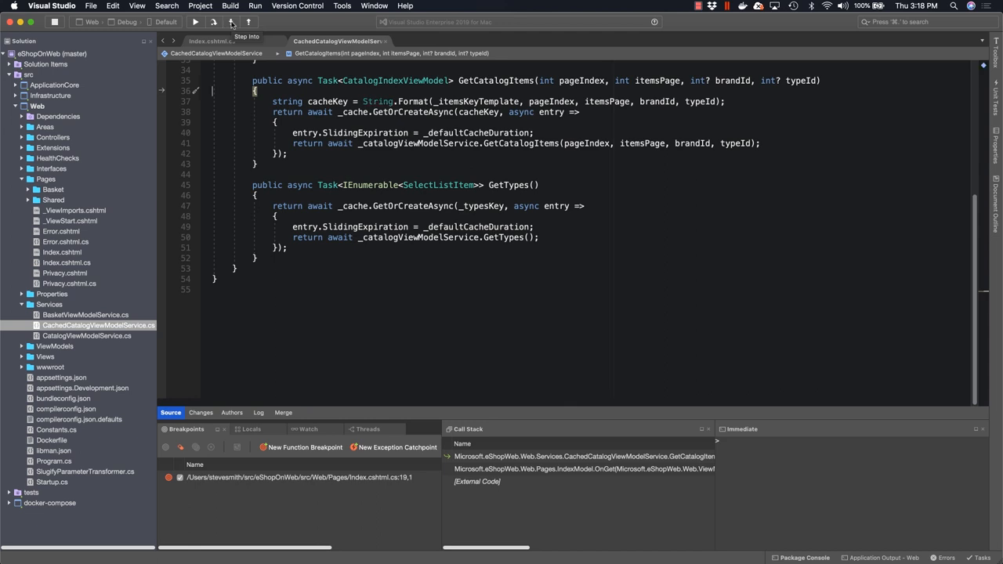
# - Step into CatalogViewModelService.GetCatalogItems and advance to the itemsOnPage query at line 49
pyautogui.click(99, 325)
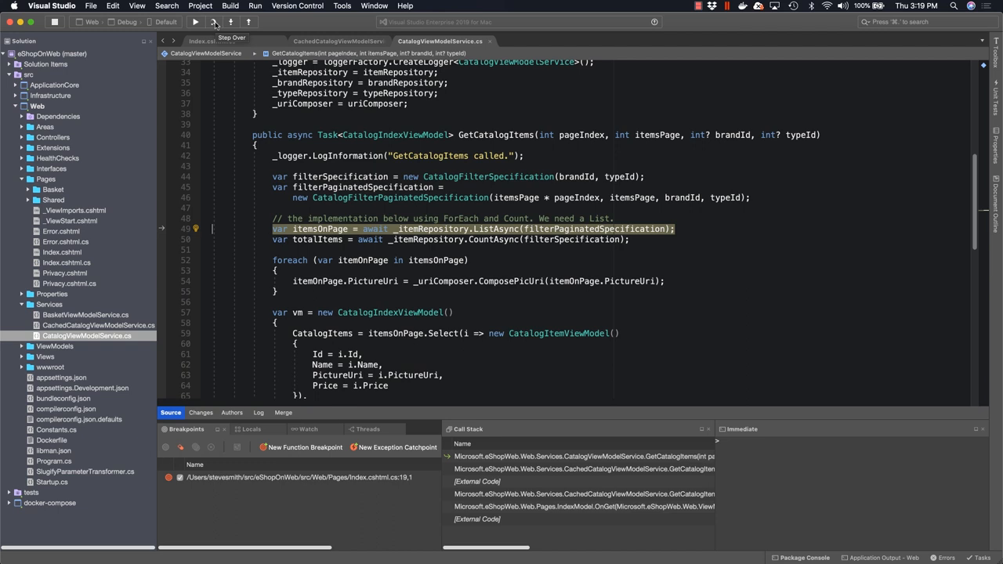
# - Step over to returning the view model, then step out back to IndexModel.OnGet
pyautogui.click(214, 21)
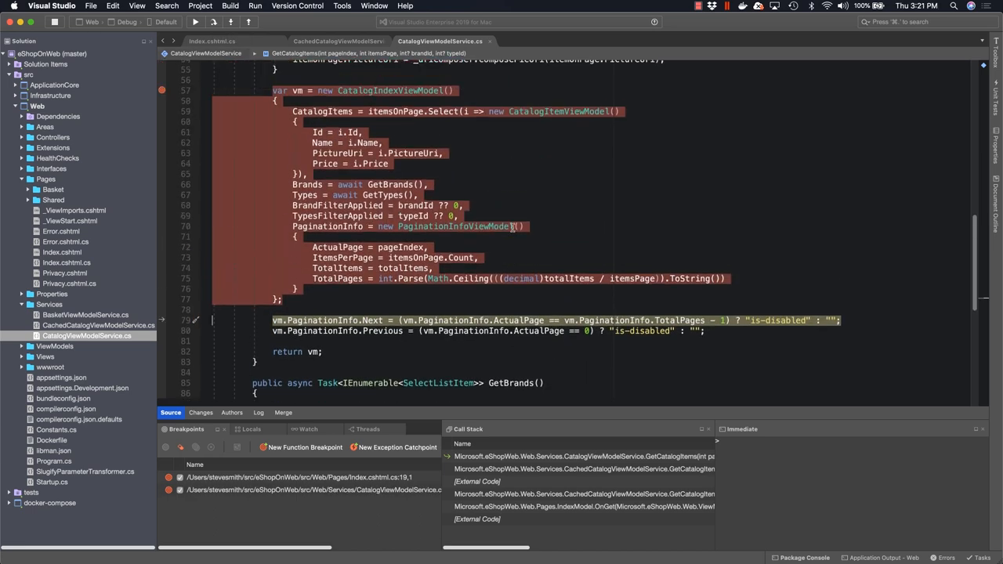
pyautogui.scroll(-3)
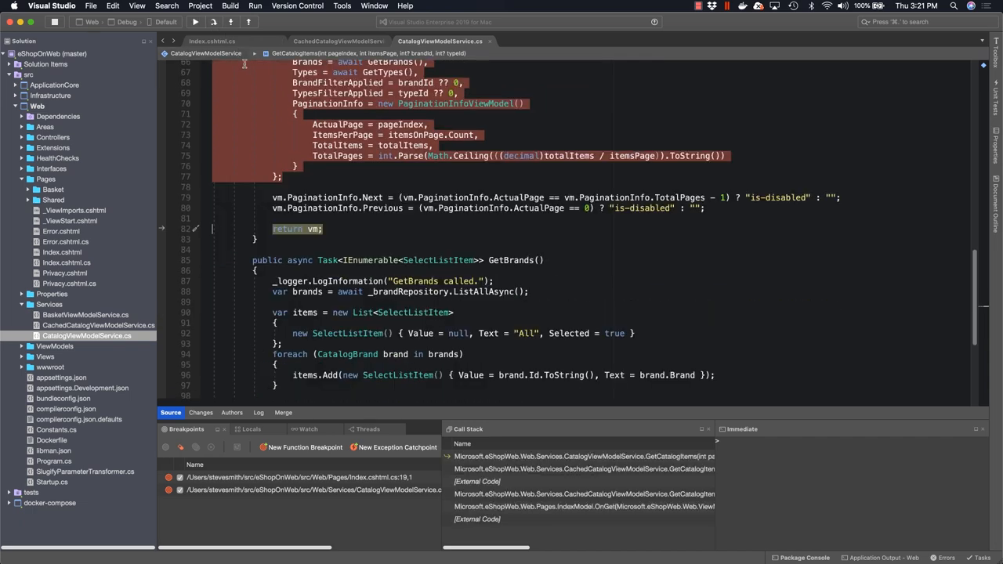
pyautogui.click(231, 21)
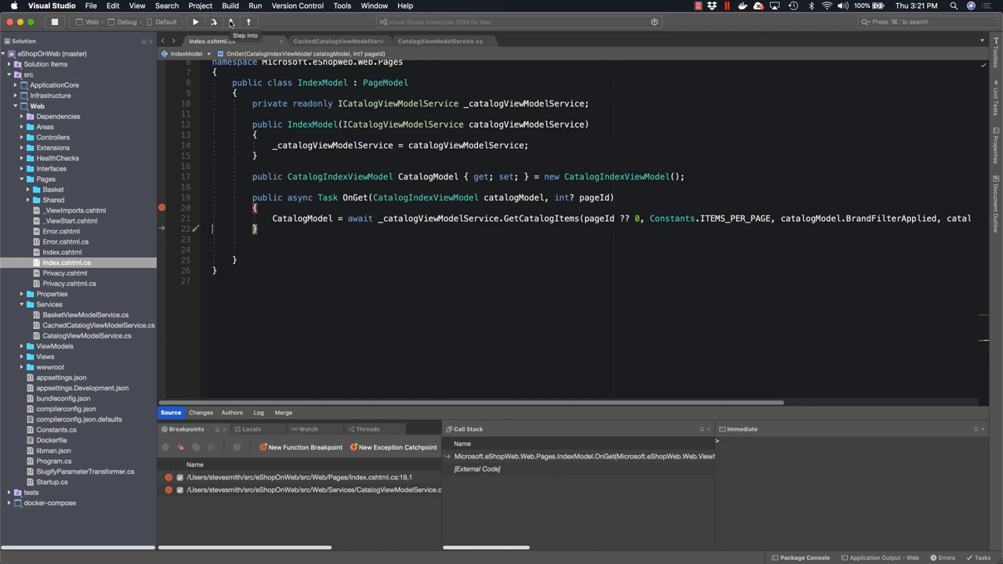
# - Continue execution past OnGet and view Index.cshtml's brand and type filters
pyautogui.click(230, 22)
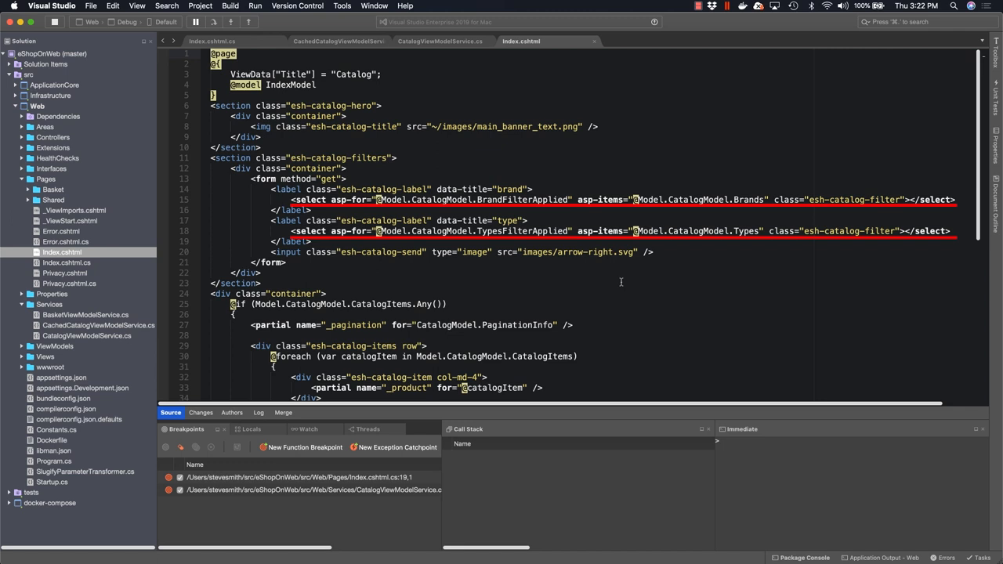
# - Scroll Index.cshtml to the pagination partials and expand the Pages > Shared folder
pyautogui.scroll(-3)
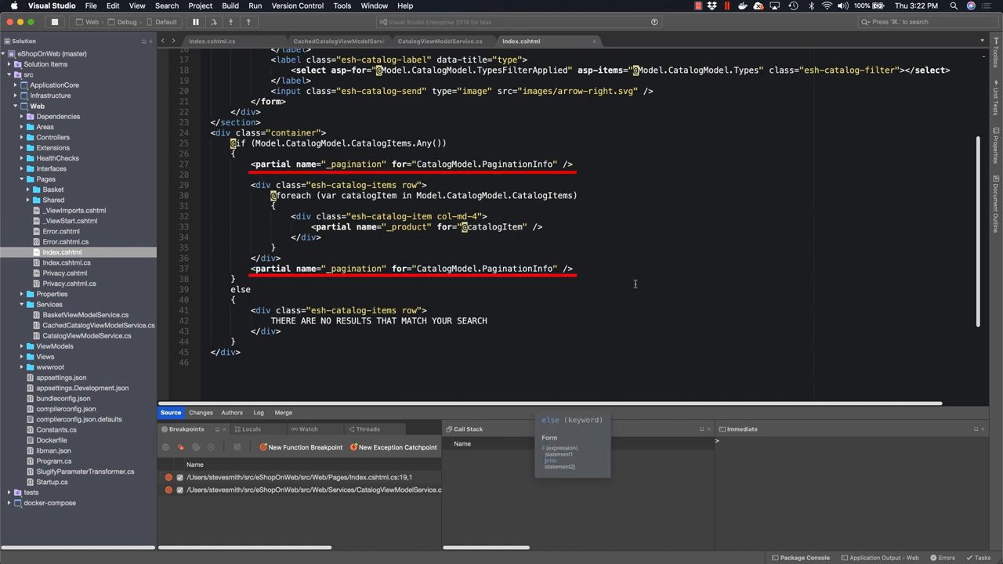
pyautogui.click(28, 200)
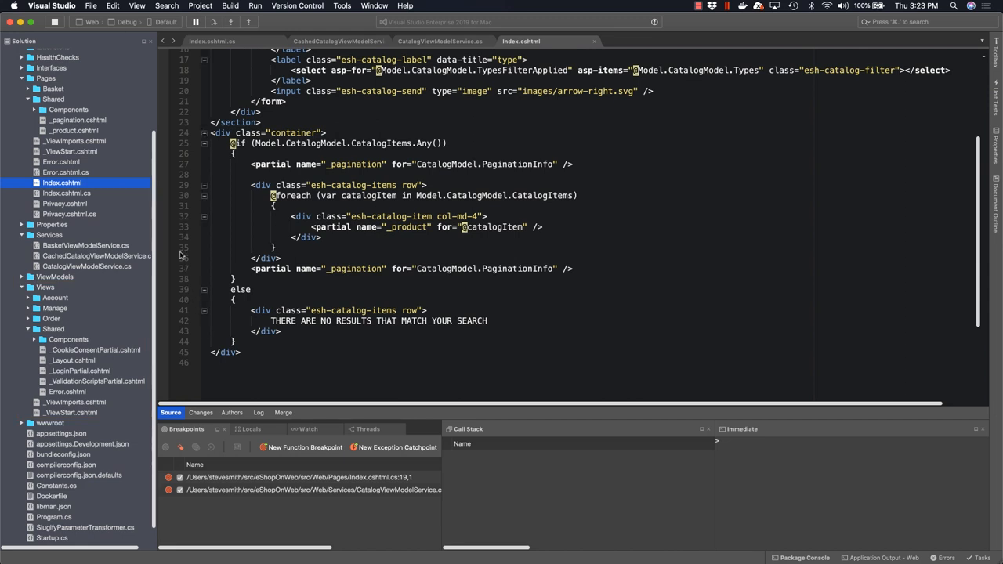
pyautogui.moveTo(155, 124)
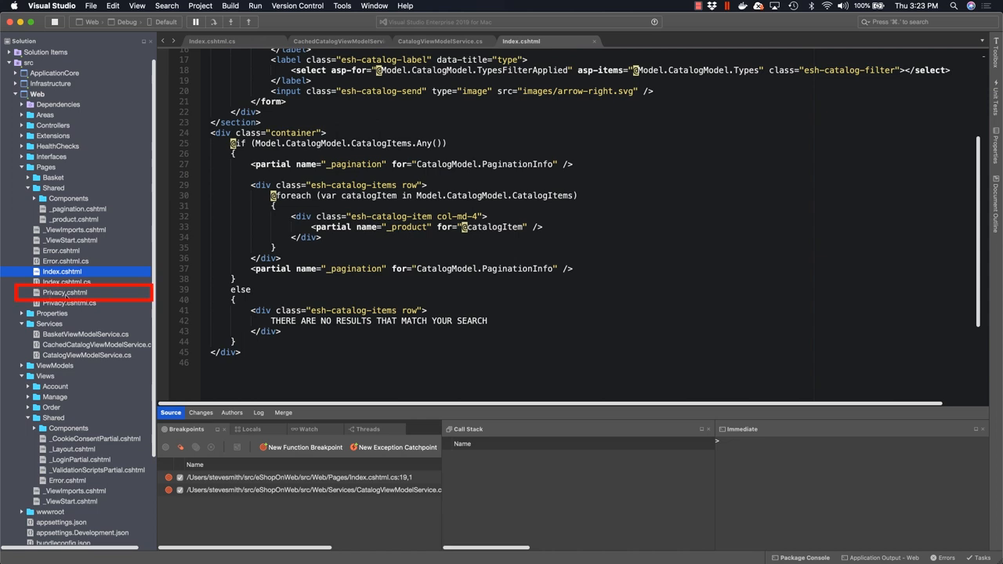
# - Expand the Pages > Basket and Controllers folders in the Web project
pyautogui.click(28, 177)
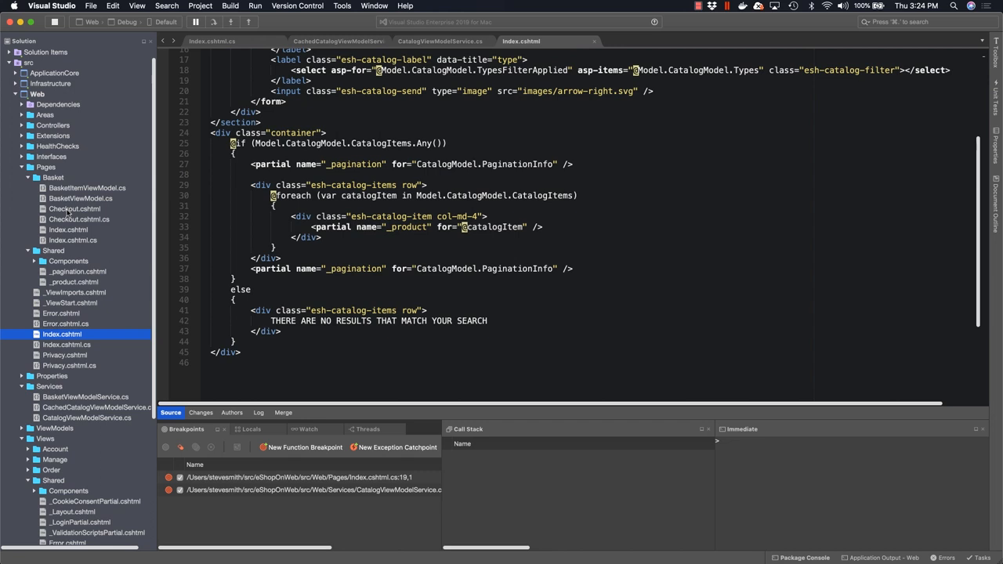
pyautogui.click(22, 125)
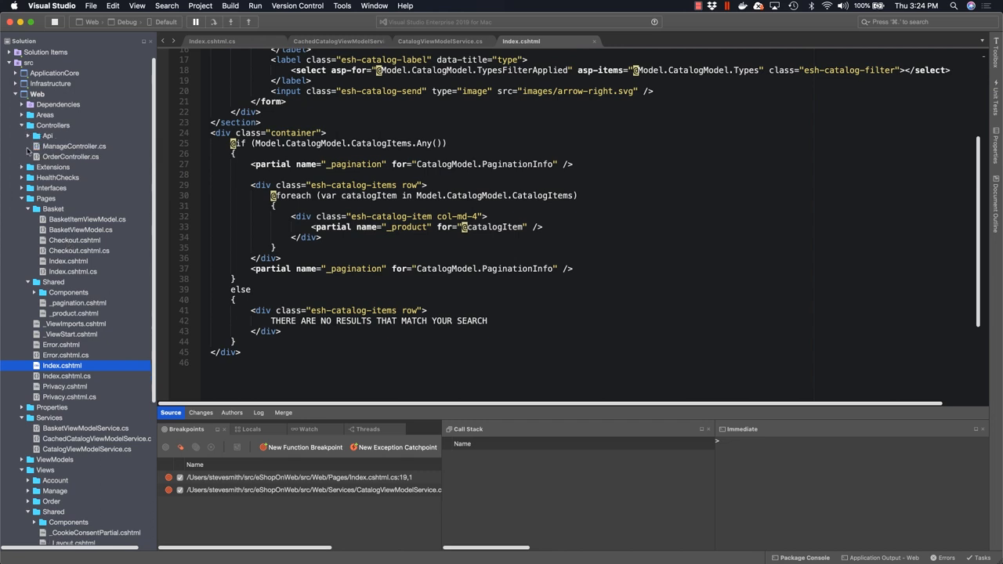
# - Open OrderController.cs to view its MyOrders action
pyautogui.doubleClick(70, 156)
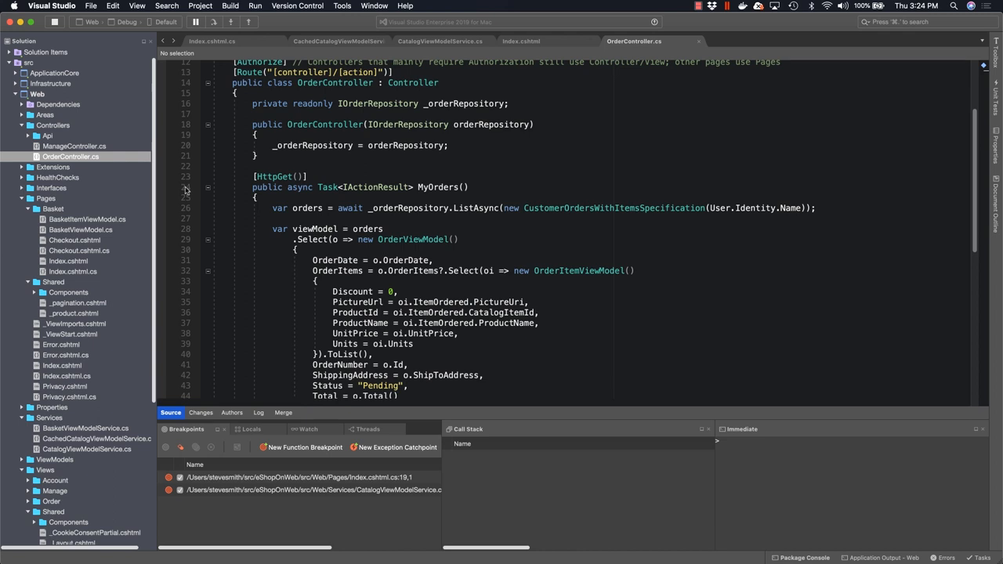
pyautogui.moveTo(65, 279)
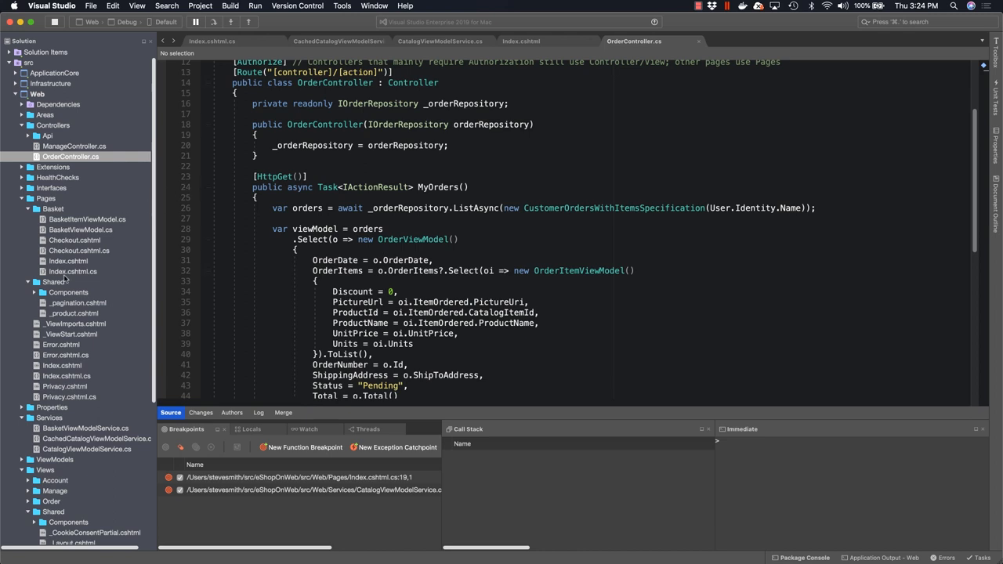
# - Scroll through OrderController, open MyOrders.cshtml, and collapse the Web project
pyautogui.scroll(-3)
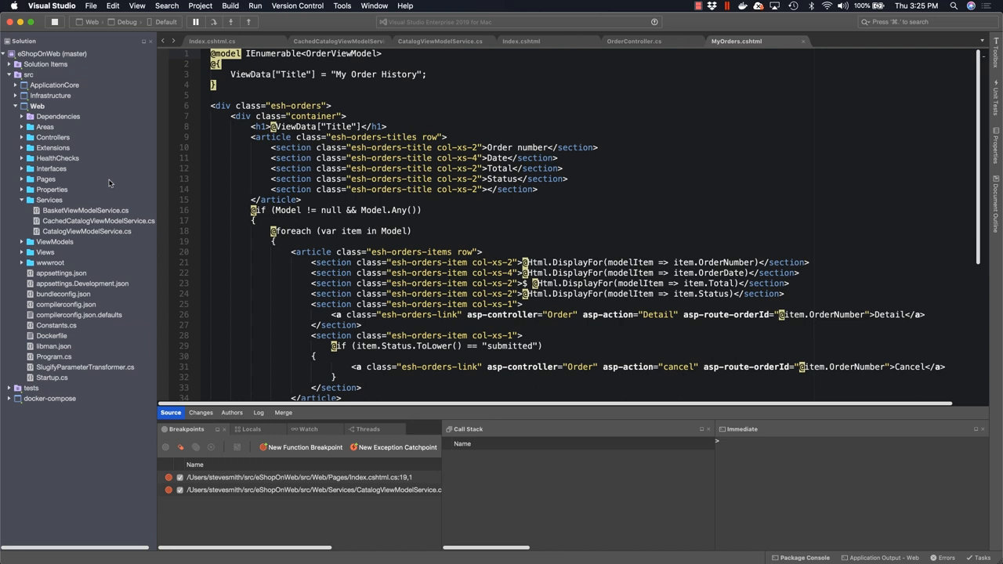
pyautogui.click(16, 106)
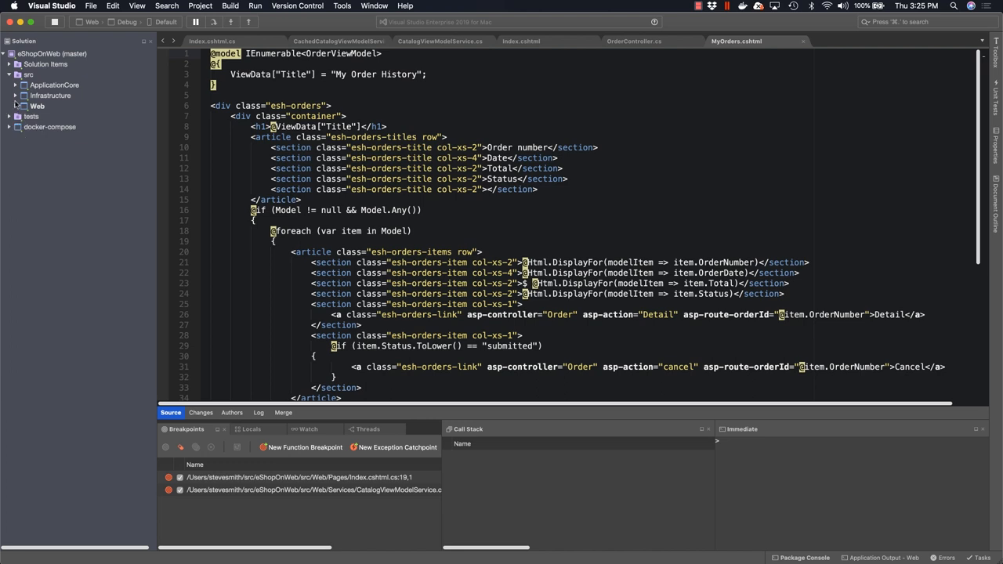
# - Expand ApplicationCore > Entities with its BasketAggregate and OrderAggregate folders
pyautogui.click(15, 85)
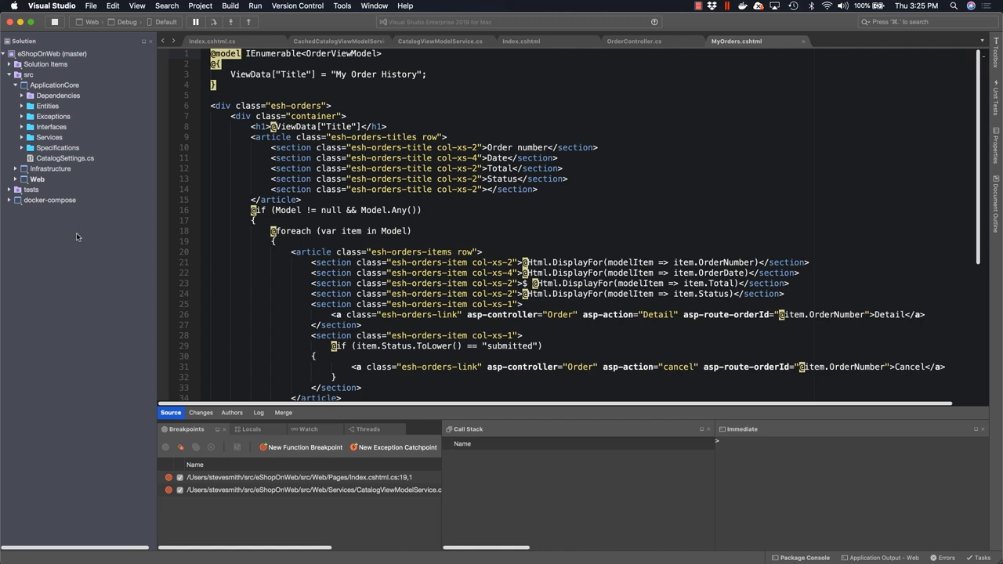
pyautogui.click(21, 105)
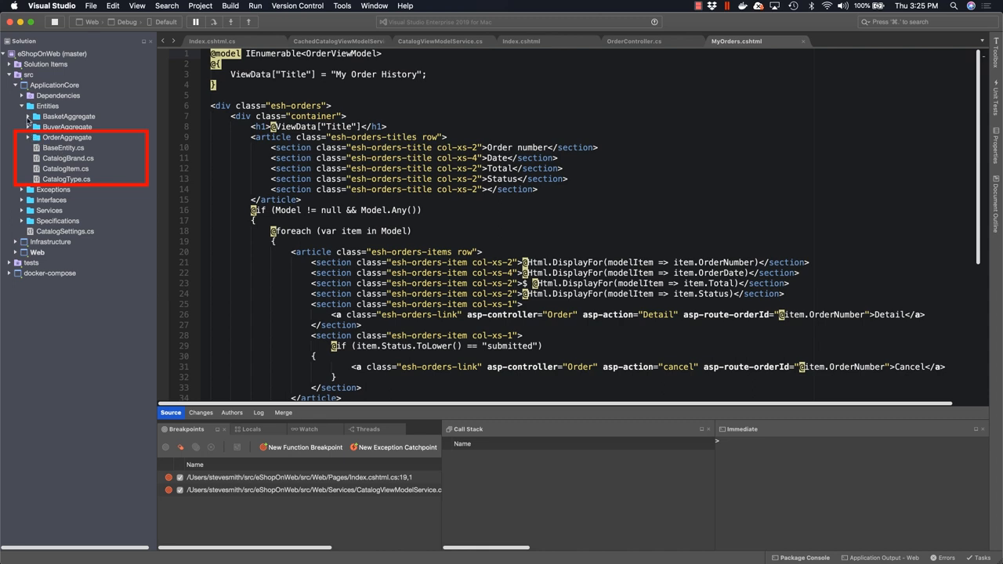
pyautogui.click(27, 116)
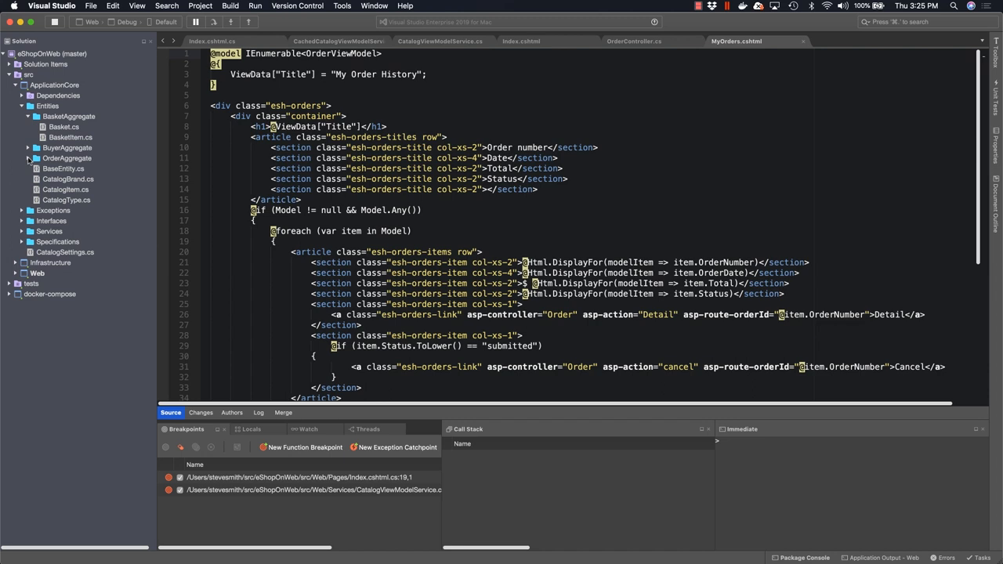
pyautogui.click(28, 158)
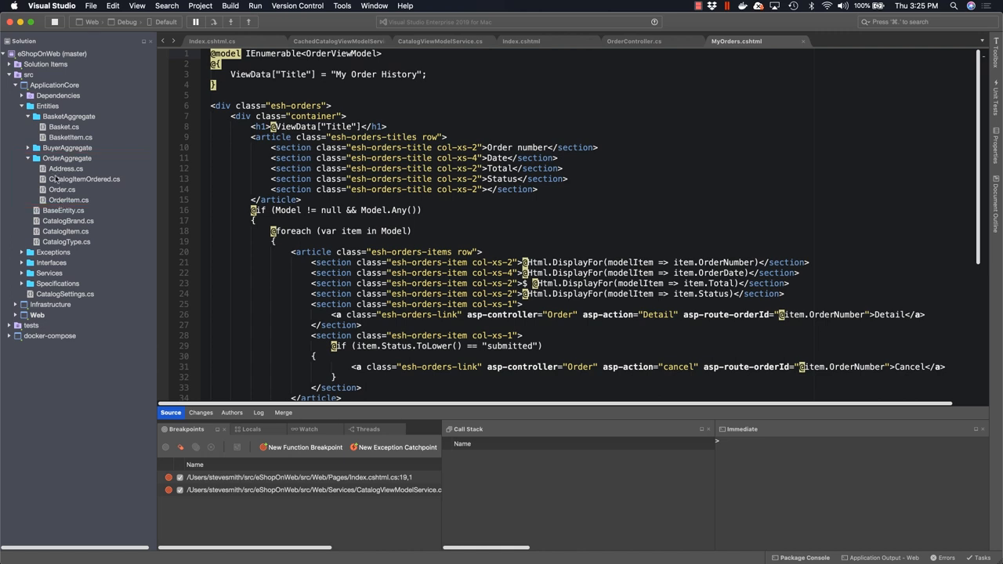
pyautogui.moveTo(25, 210)
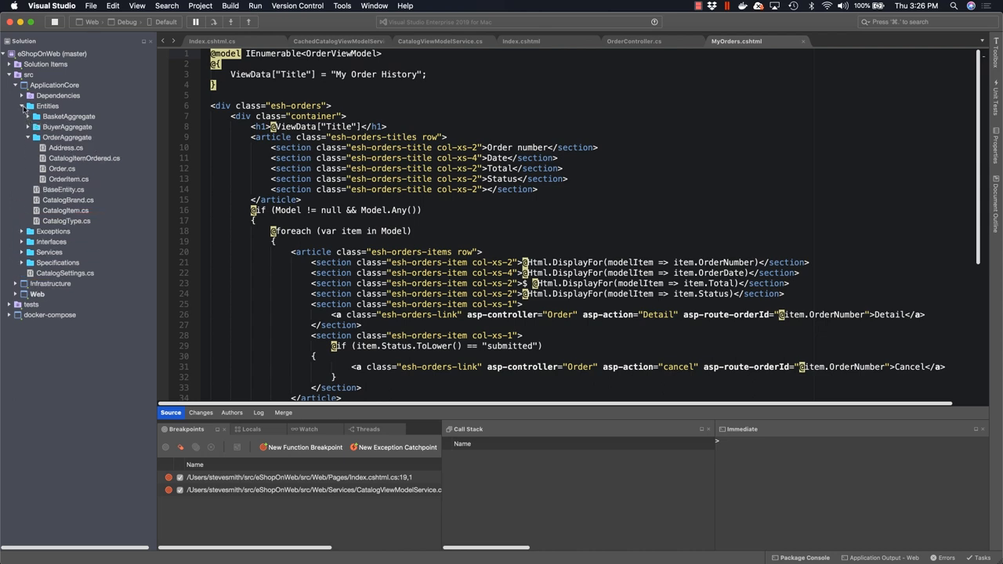
# - Fold away Entities and Interfaces, and expand Specifications to show BaseSpecification and the other specifications
pyautogui.click(21, 105)
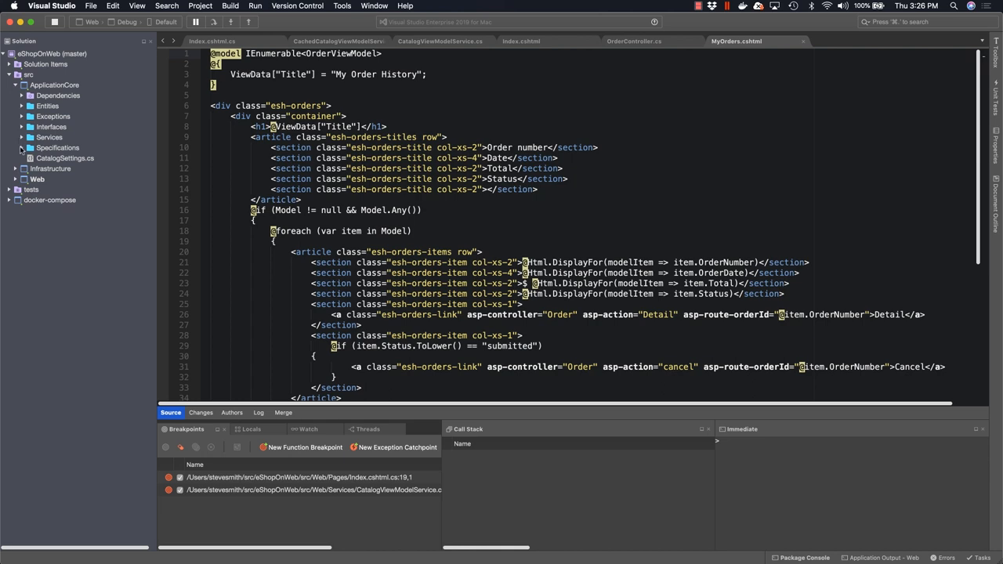
pyautogui.click(22, 126)
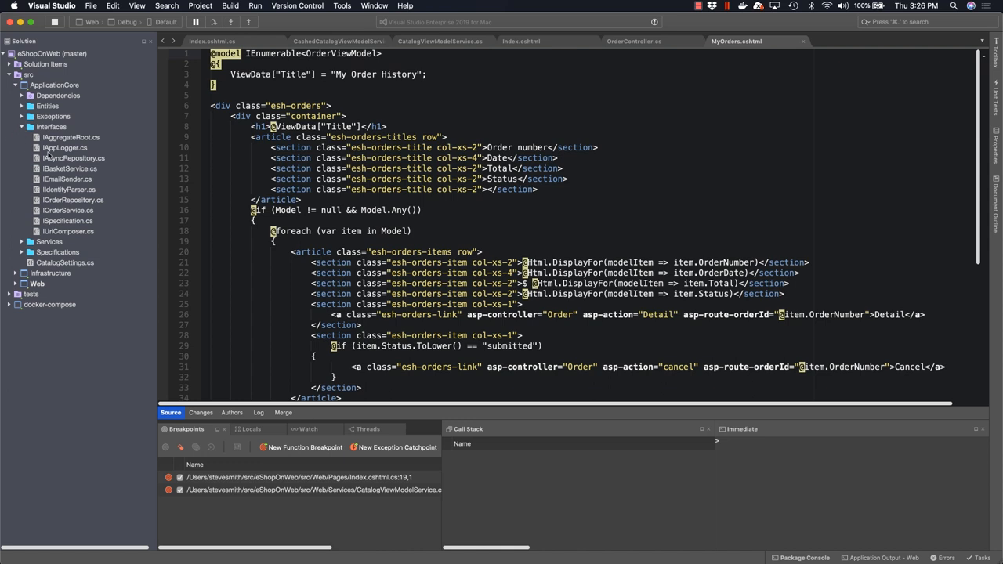
pyautogui.moveTo(57, 179)
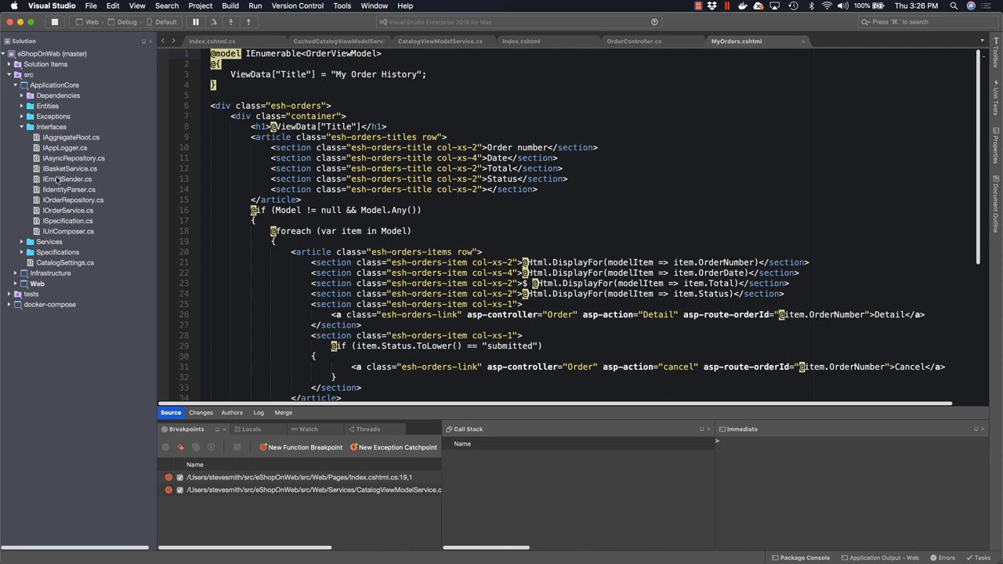
pyautogui.moveTo(66, 215)
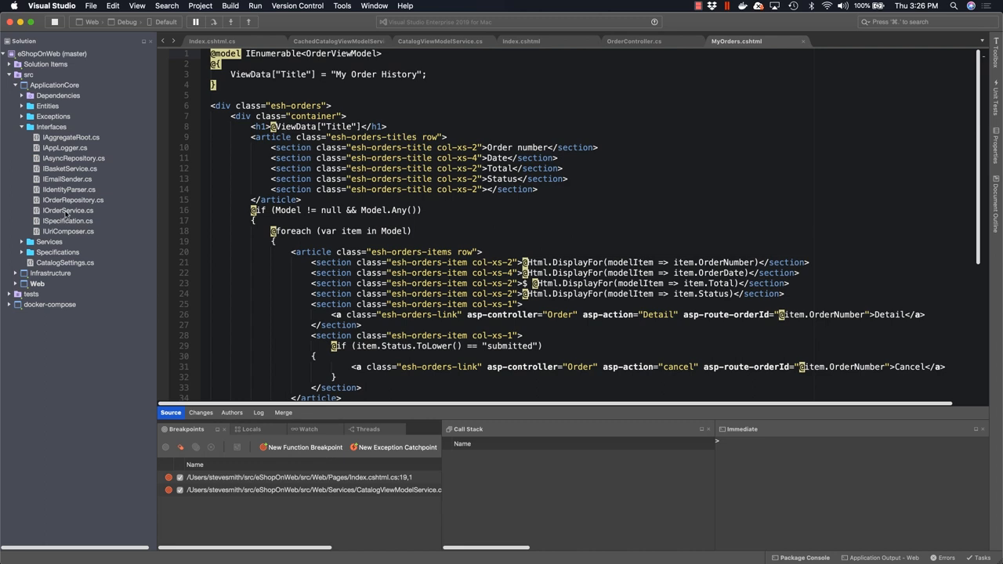
pyautogui.click(23, 127)
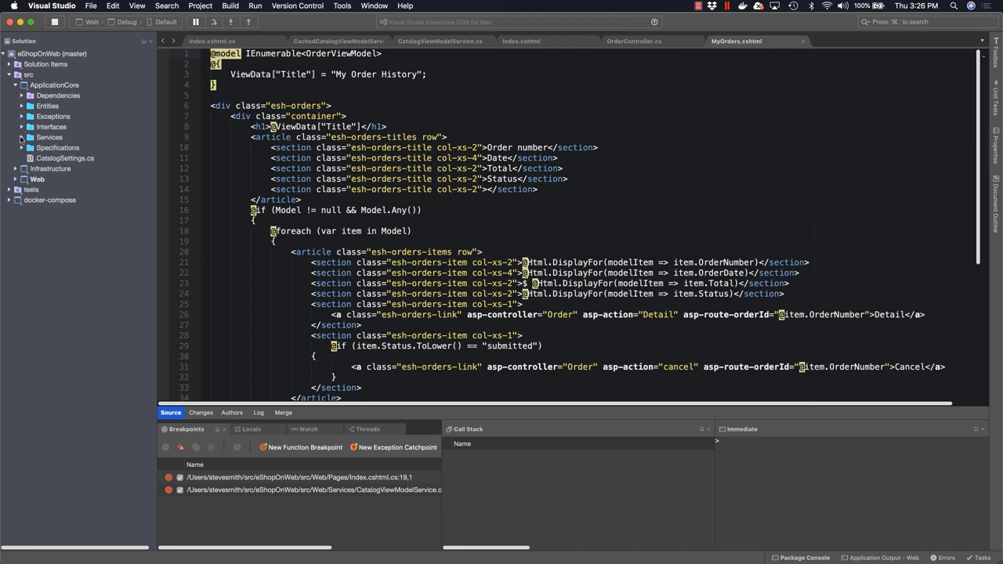
pyautogui.click(48, 136)
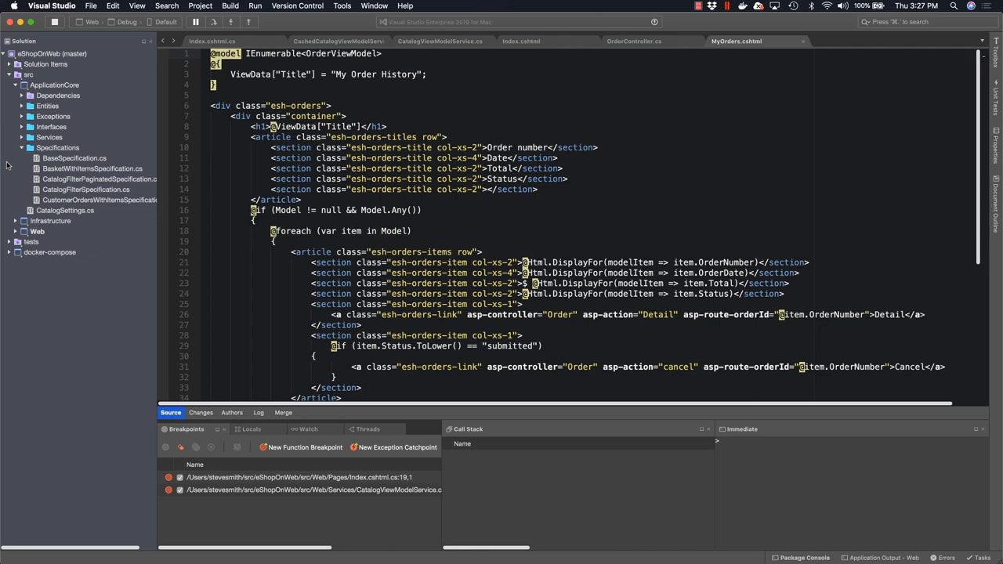
# - Collapse Specifications and expand the Infrastructure project to show Data, Identity, Logging and Services
pyautogui.click(57, 148)
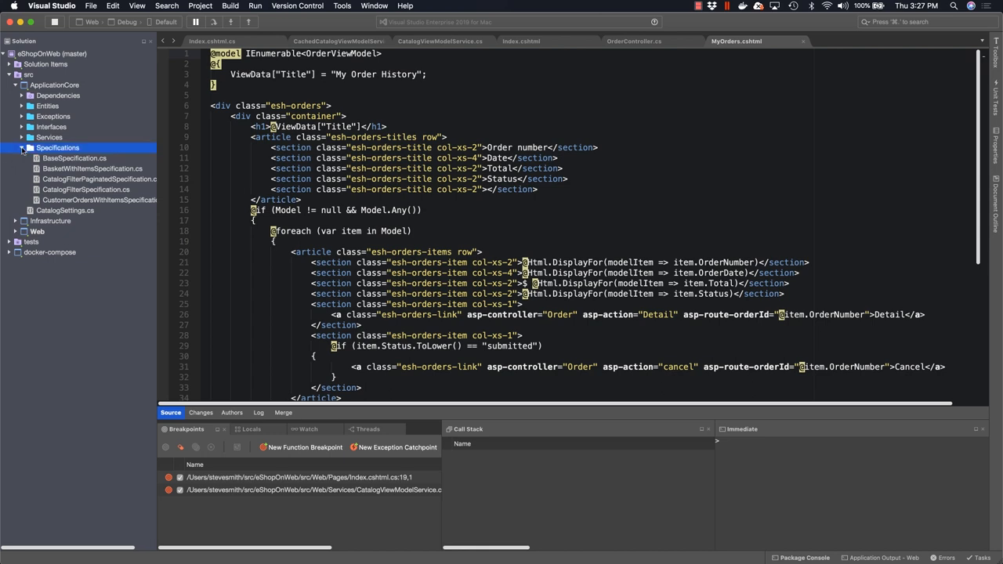
pyautogui.click(21, 147)
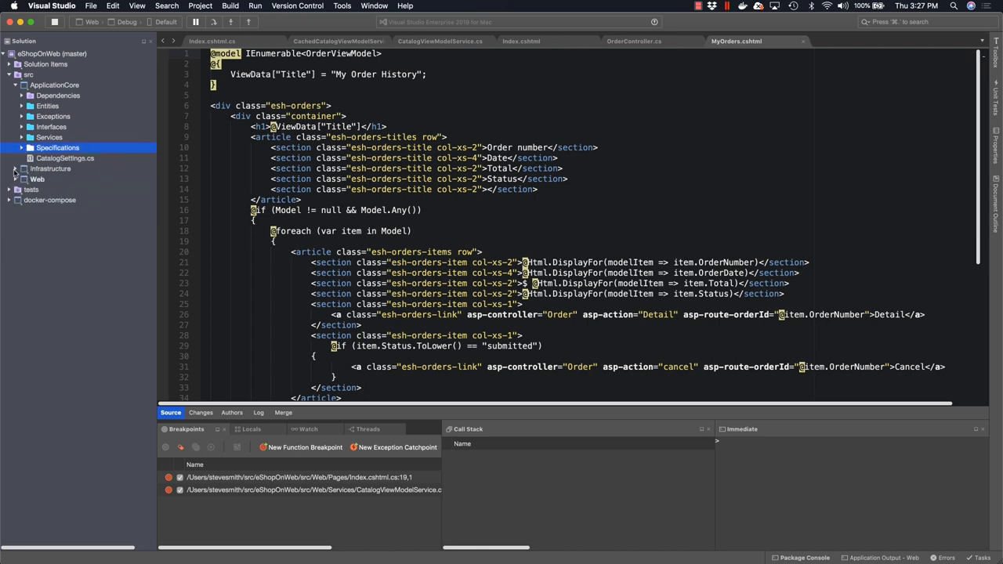
pyautogui.click(14, 168)
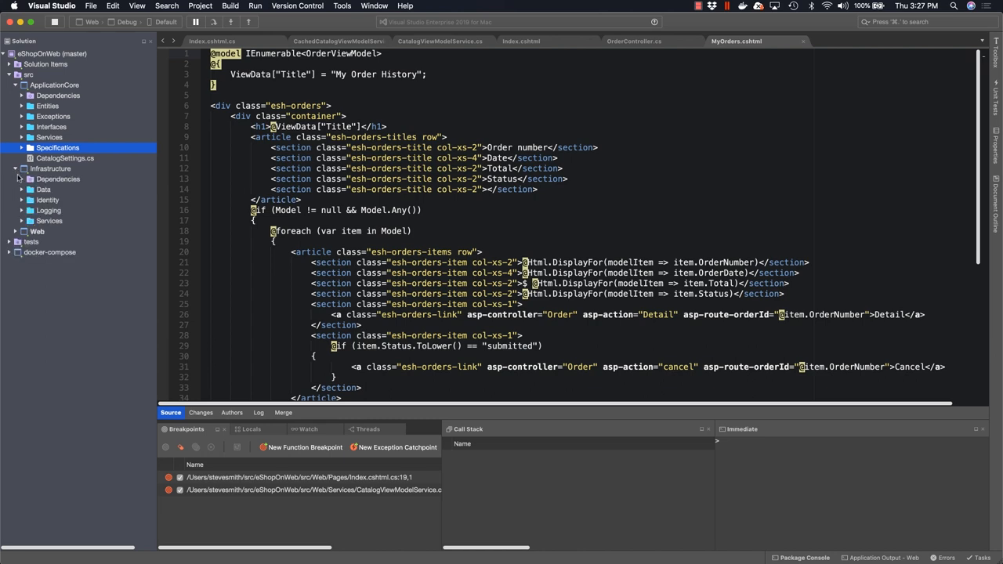
pyautogui.moveTo(65, 199)
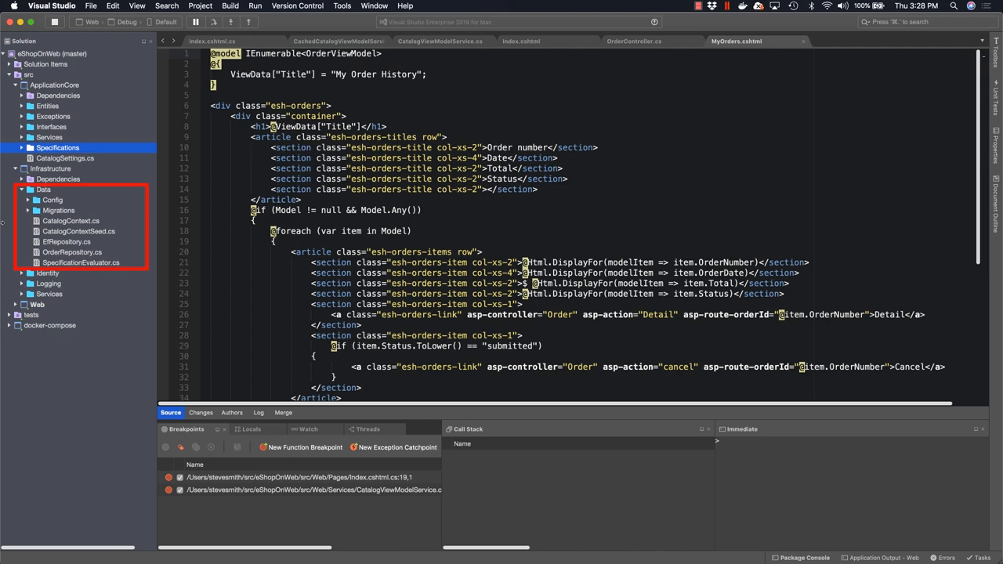
pyautogui.moveTo(45, 249)
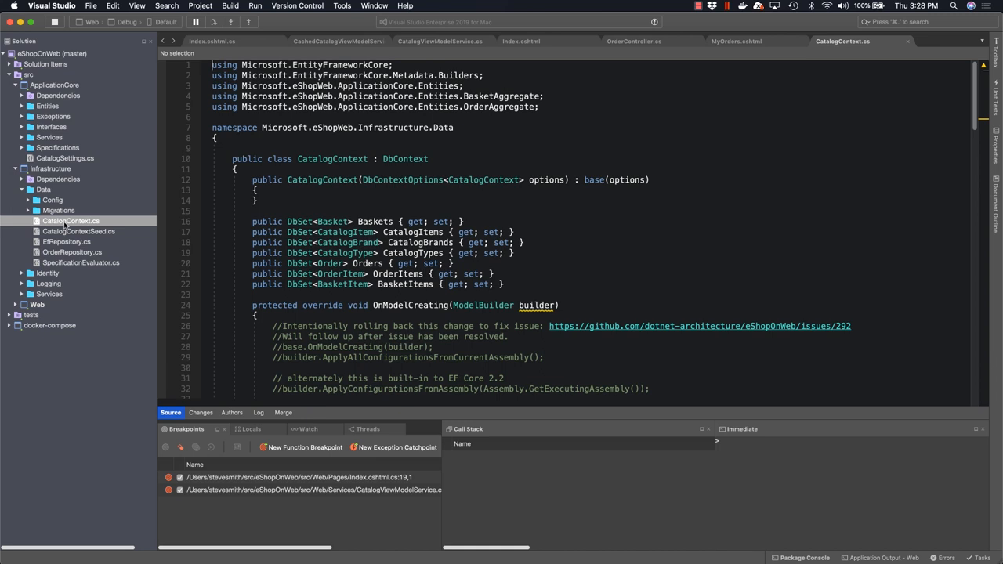
# - Open AddressConfiguration.cs from Infrastructure's Data Config folder, then collapse Config
pyautogui.click(28, 199)
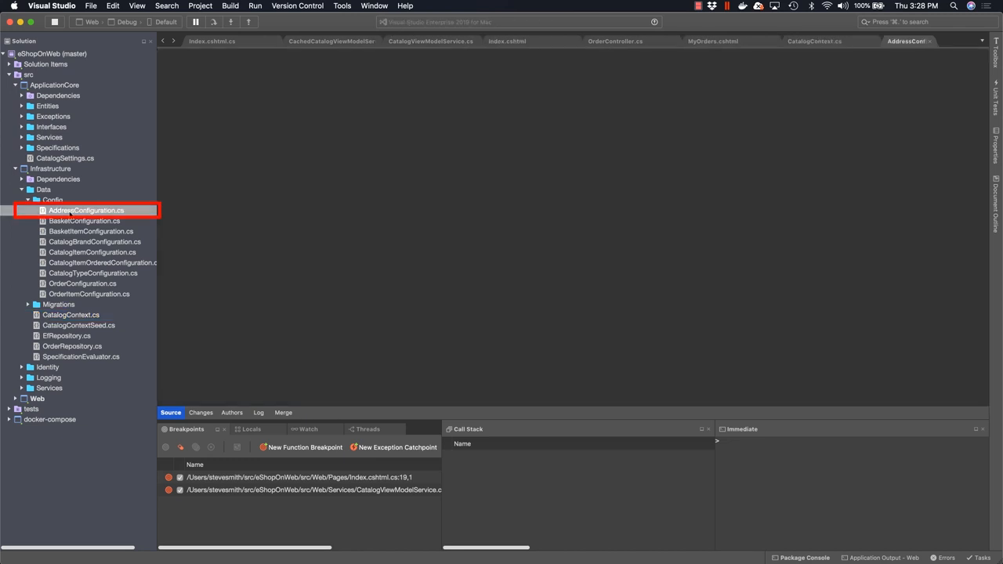
pyautogui.doubleClick(86, 210)
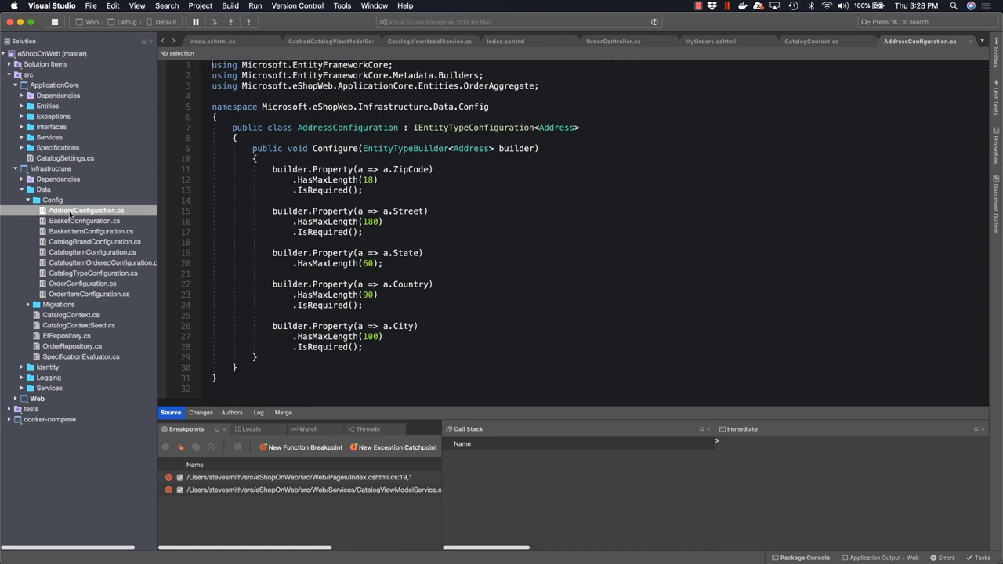
pyautogui.click(28, 200)
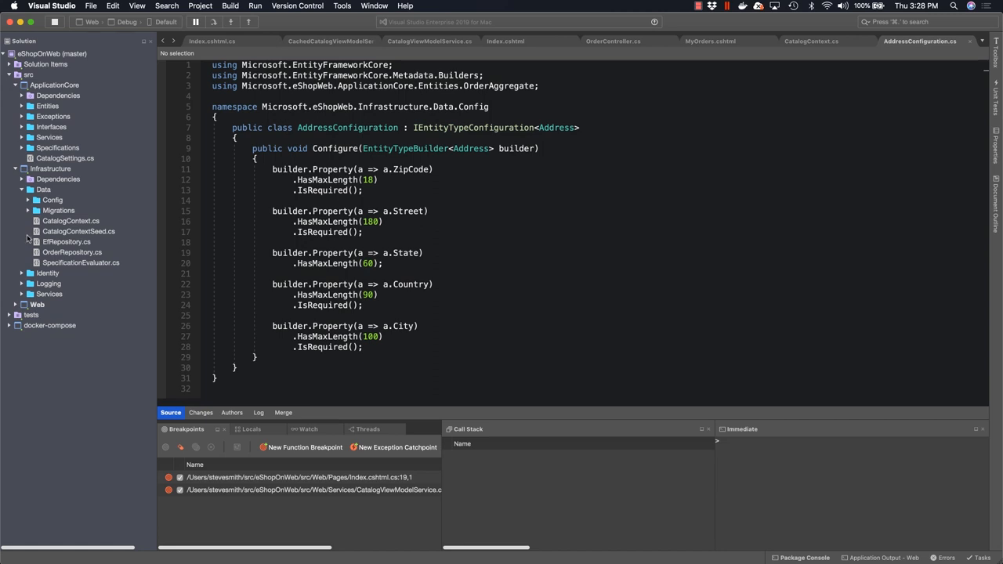
# - Open EfRepository.cs and scroll through GetByIdAsync, ListAsync and AddAsync
pyautogui.click(66, 241)
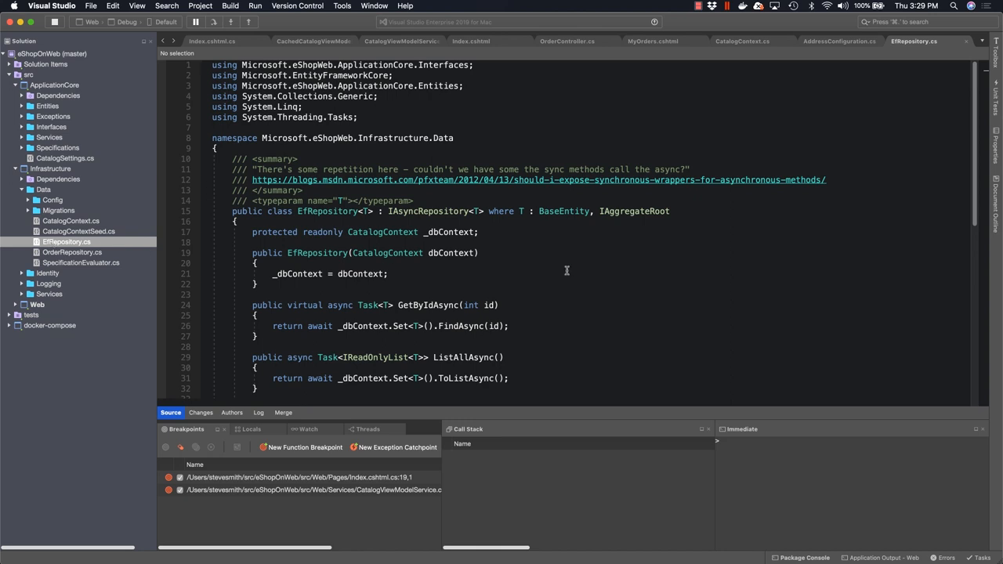
pyautogui.moveTo(616, 275)
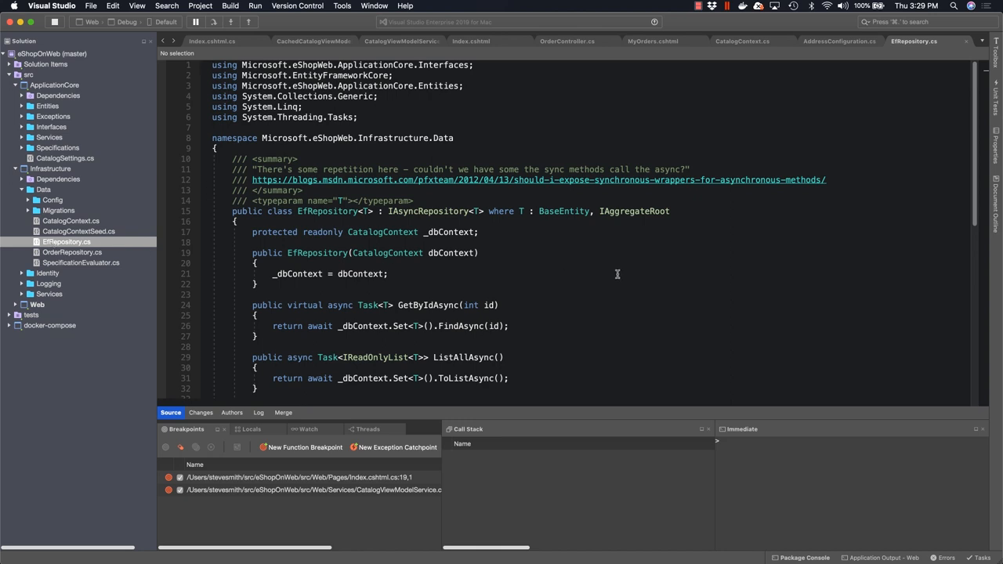
pyautogui.scroll(-3)
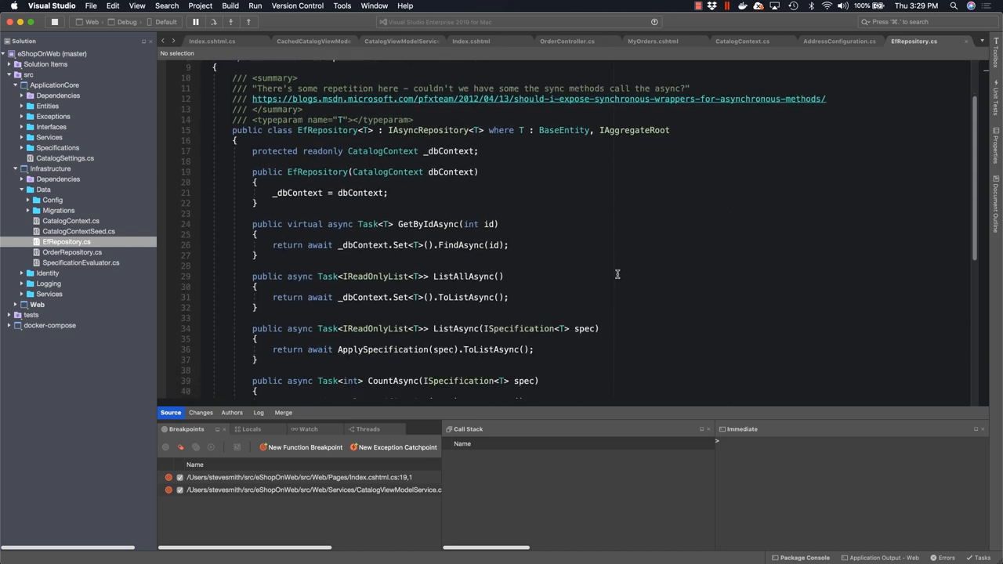
pyautogui.scroll(-3)
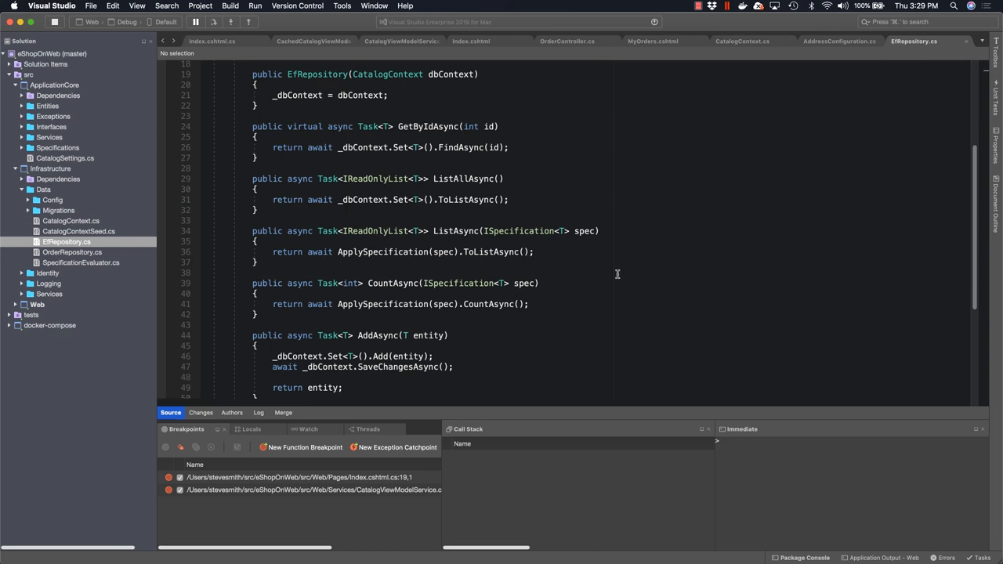
pyautogui.moveTo(106, 265)
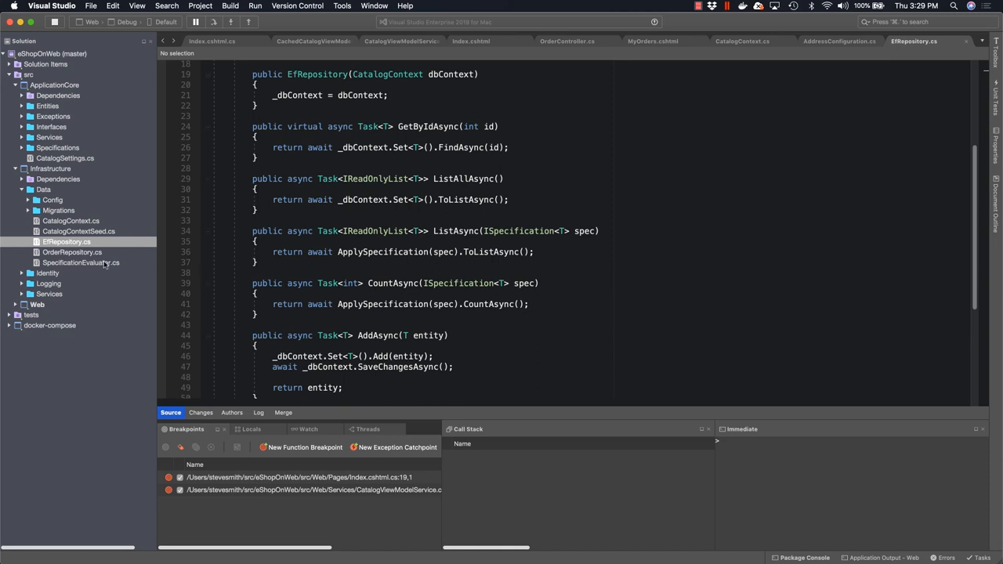
# - Read SpecificationEvaluator.cs down to the end of GetQuery, then expand the Identity folder
pyautogui.click(80, 262)
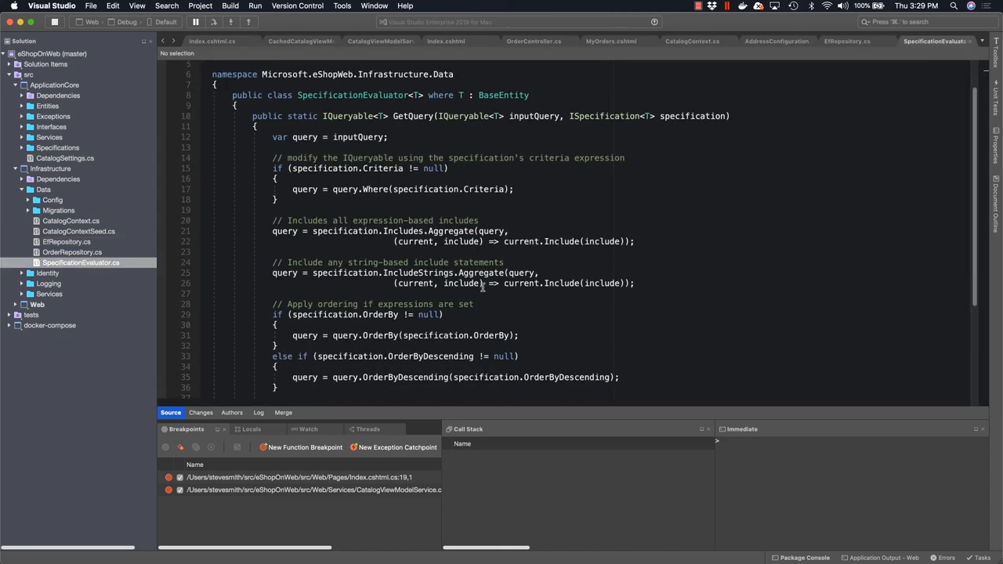
pyautogui.scroll(-3)
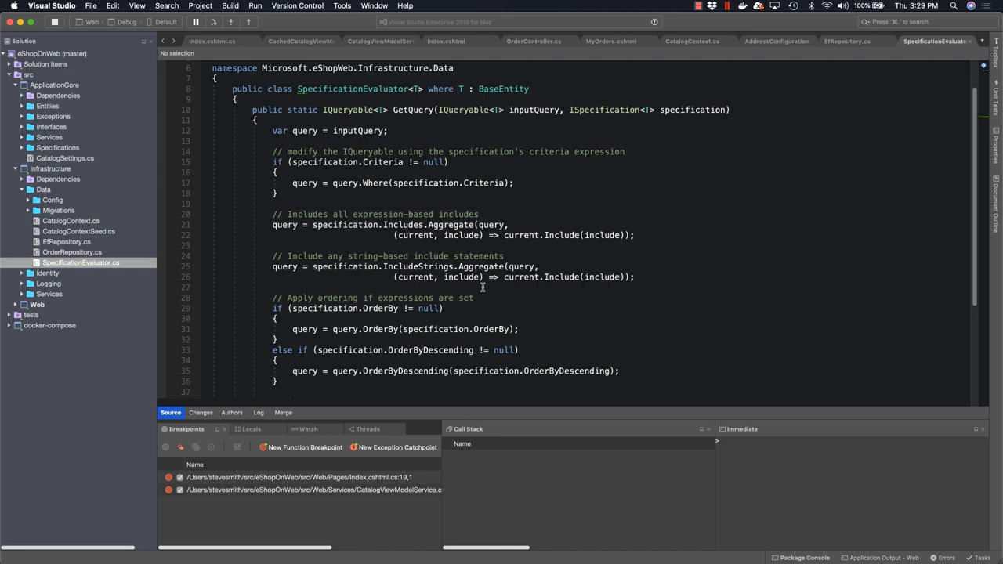
pyautogui.scroll(-3)
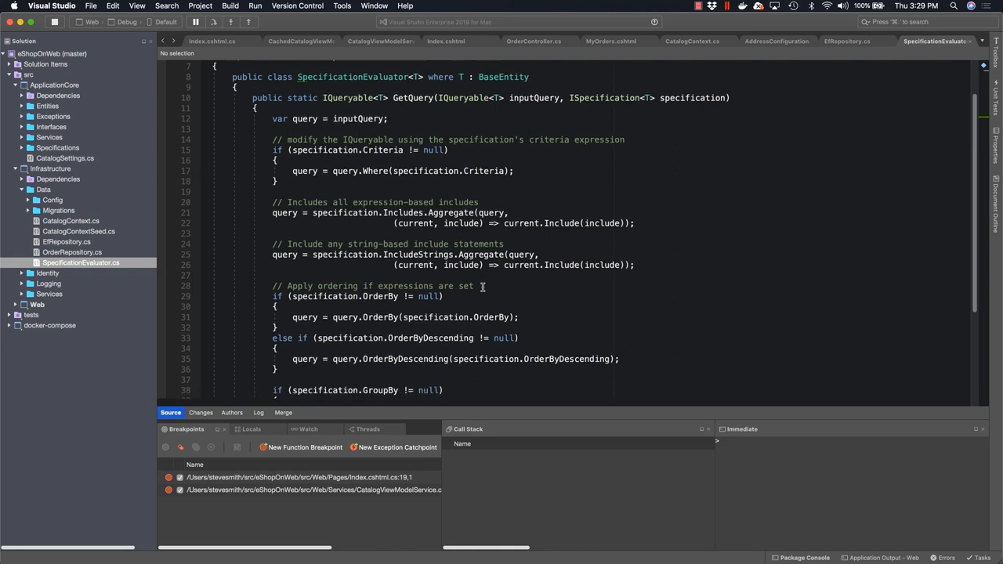
pyautogui.scroll(-3)
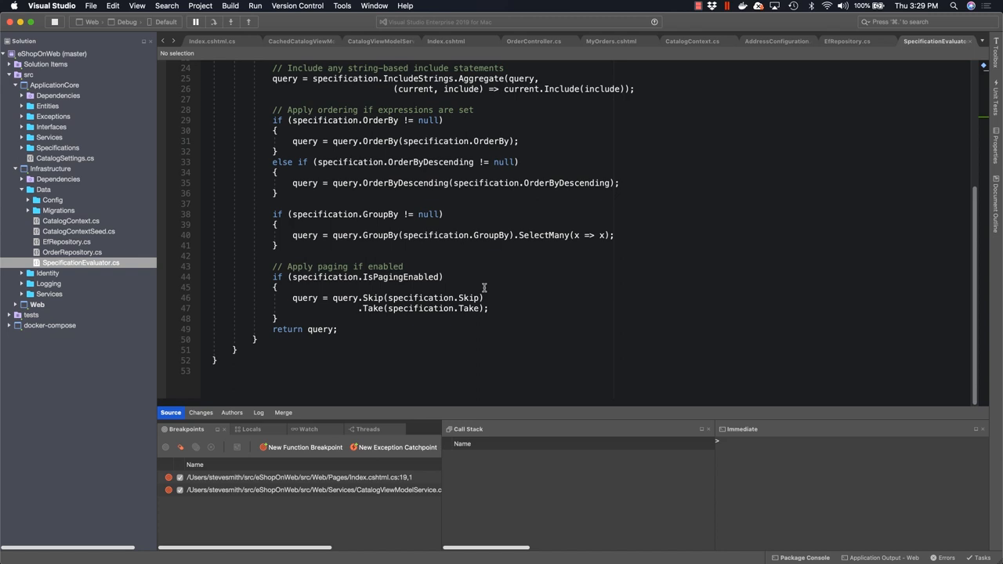
pyautogui.click(21, 273)
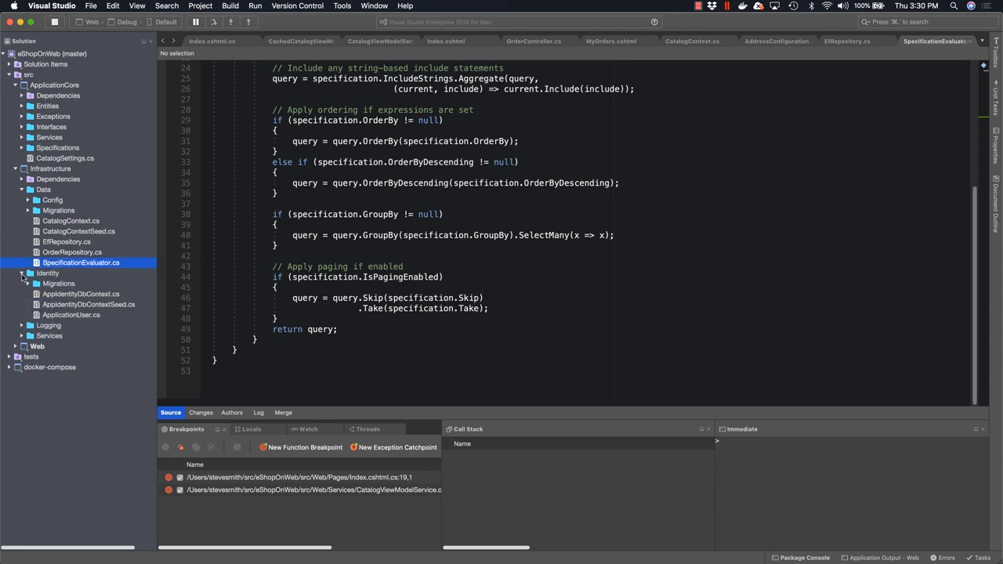
# - Expand Logging and Services under Infrastructure to show LoggerAdapter.cs and EmailSender.cs
pyautogui.click(22, 325)
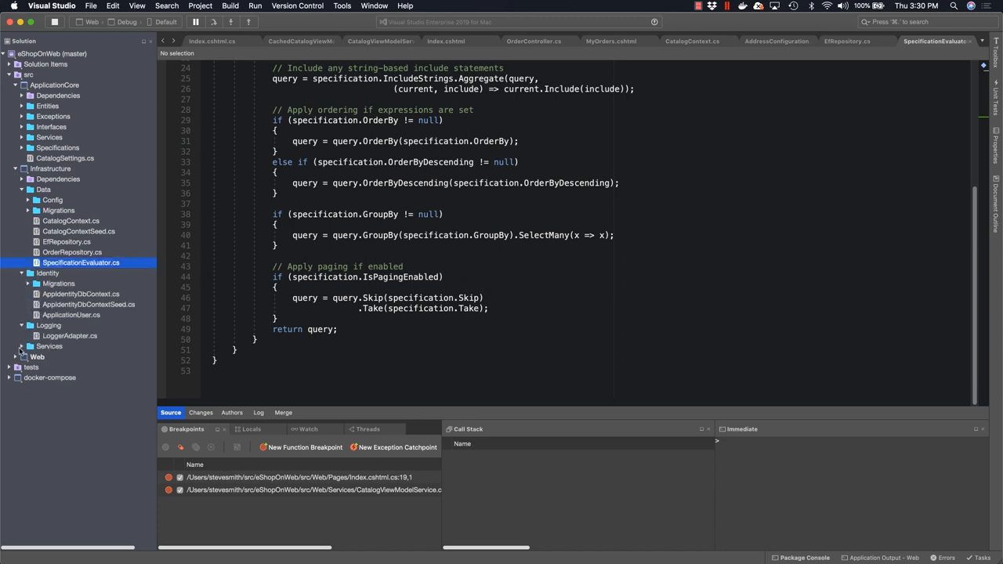
pyautogui.click(27, 345)
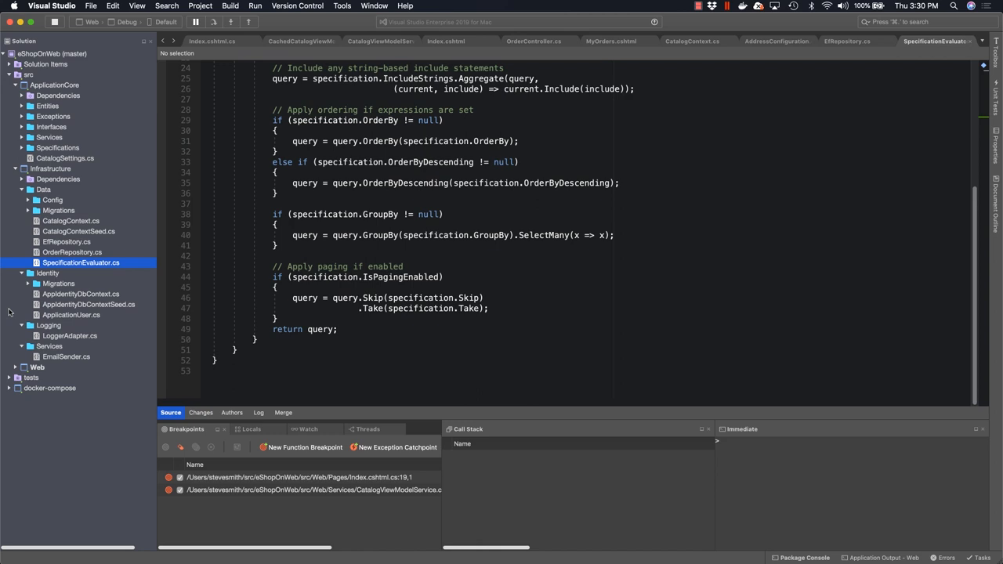
pyautogui.click(65, 351)
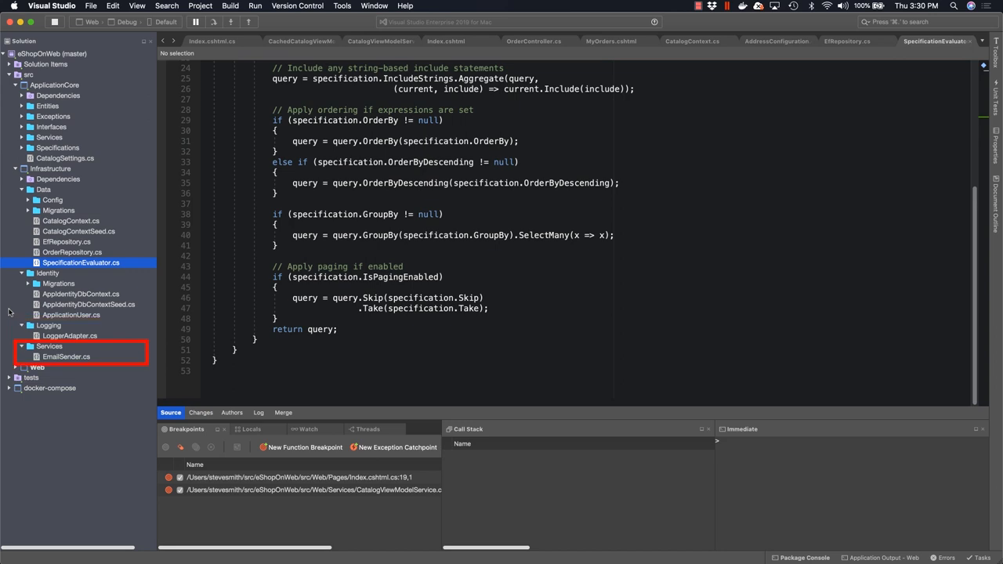
pyautogui.moveTo(51, 358)
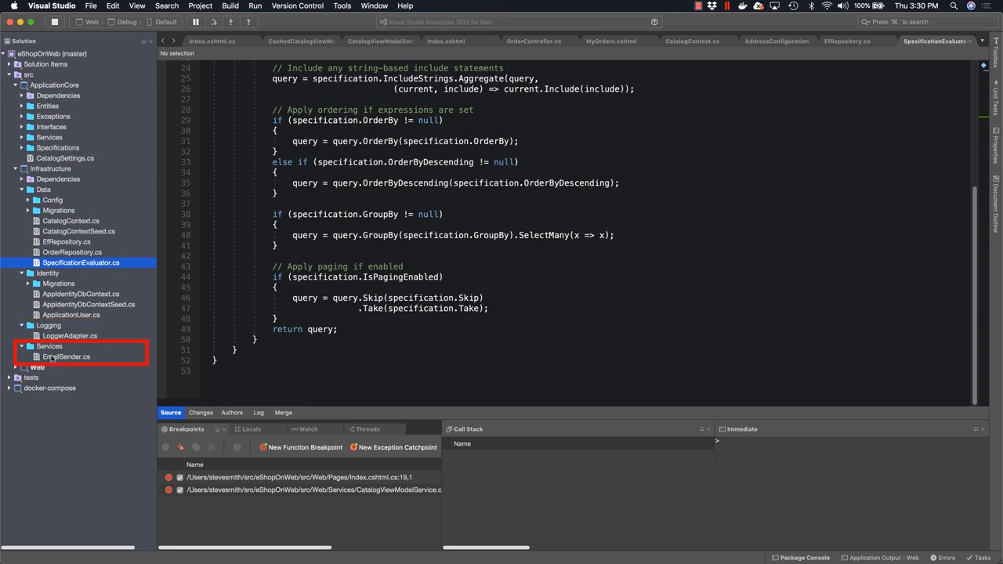